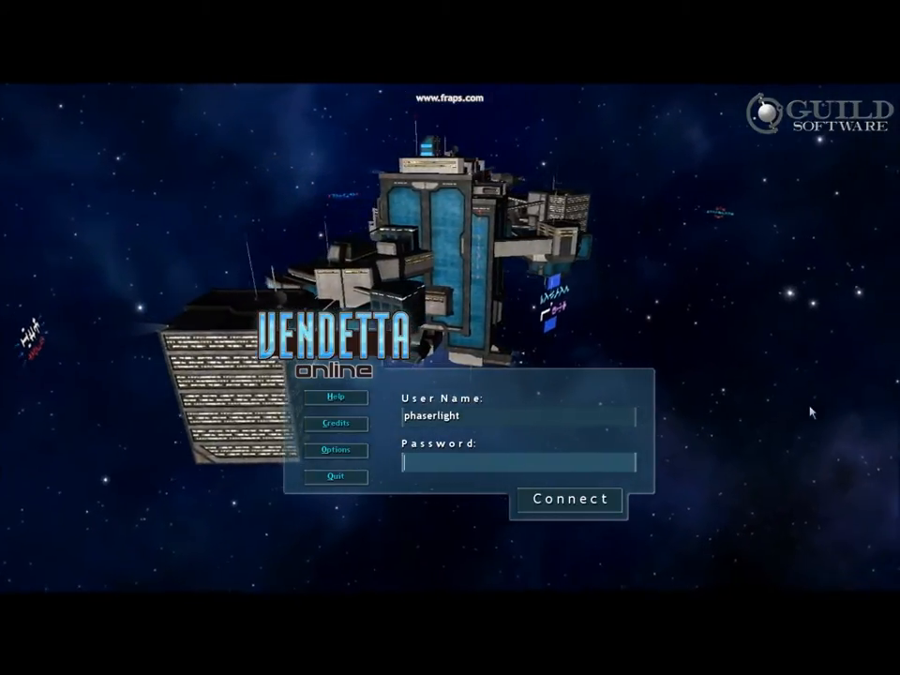
# Step: Log in with the account password and accept the licence agreement to reach character selection
pyautogui.write('password')
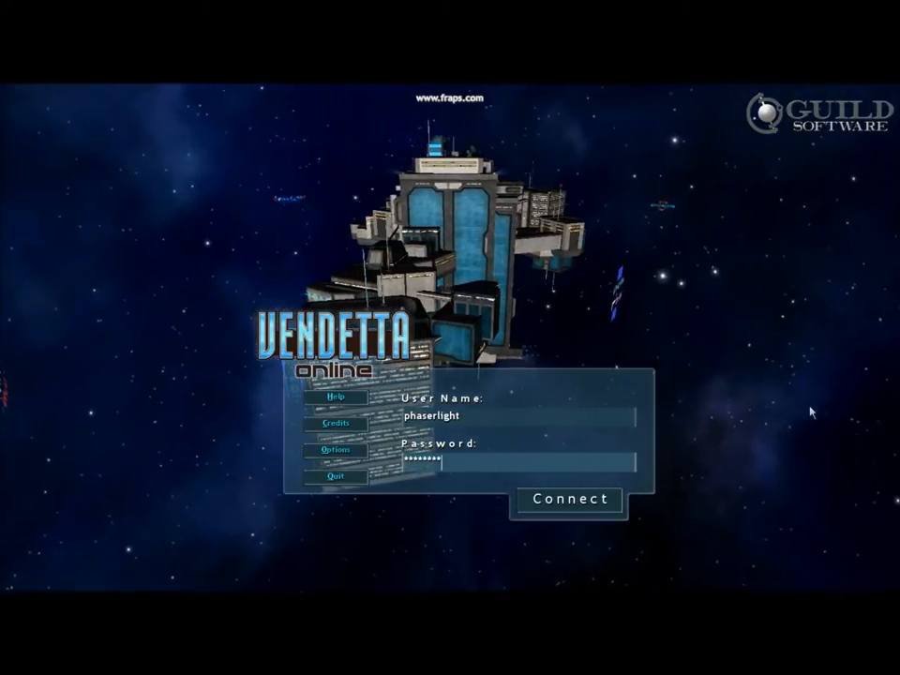
pyautogui.click(566, 499)
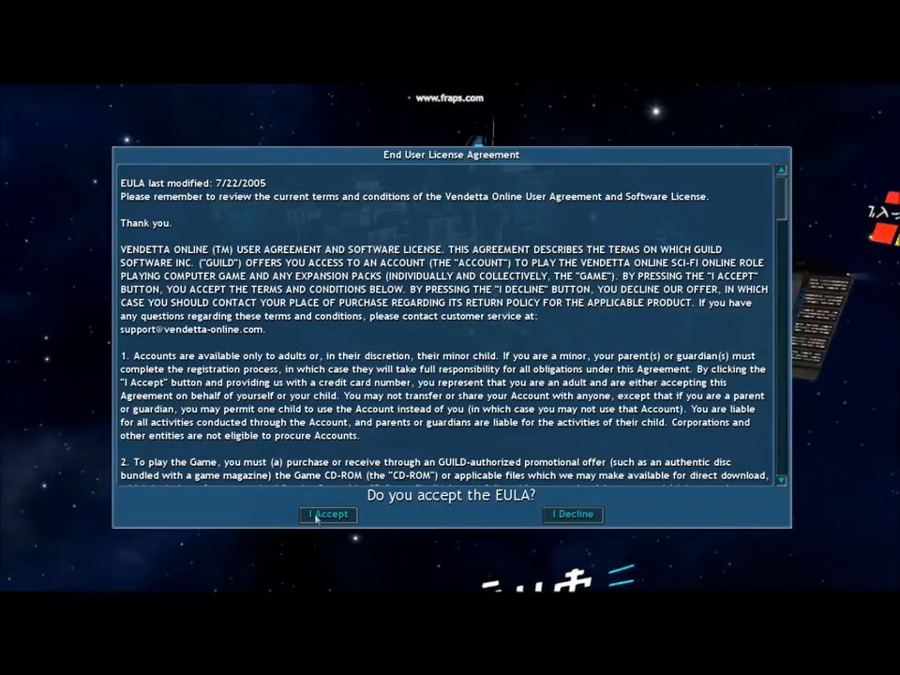
pyautogui.click(328, 514)
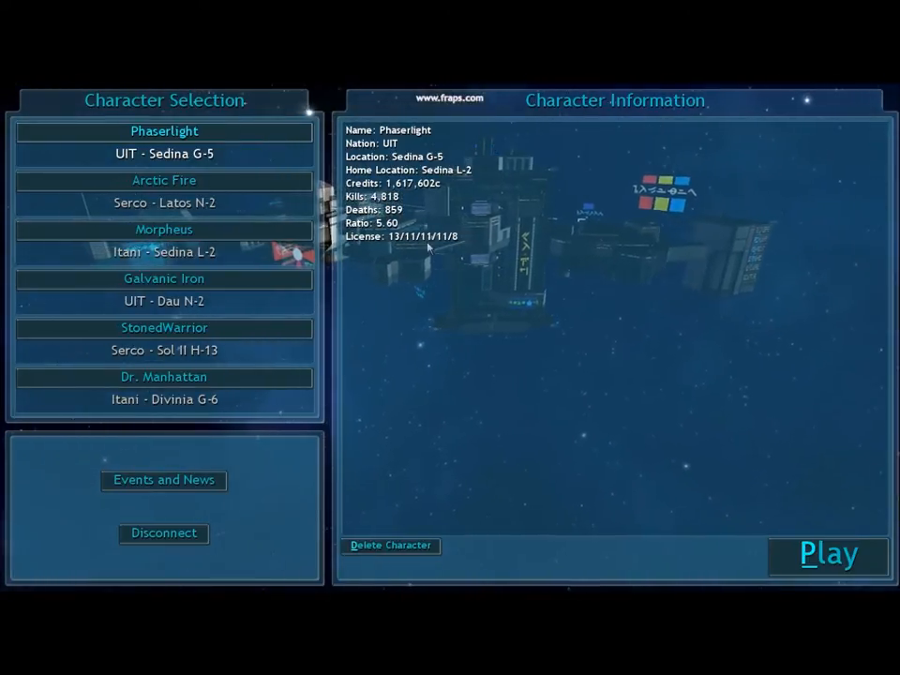
# Step: Delete the Itani character Dr. Manhattan in Divinia G-6, verifying by name, to free its slot
pyautogui.click(165, 375)
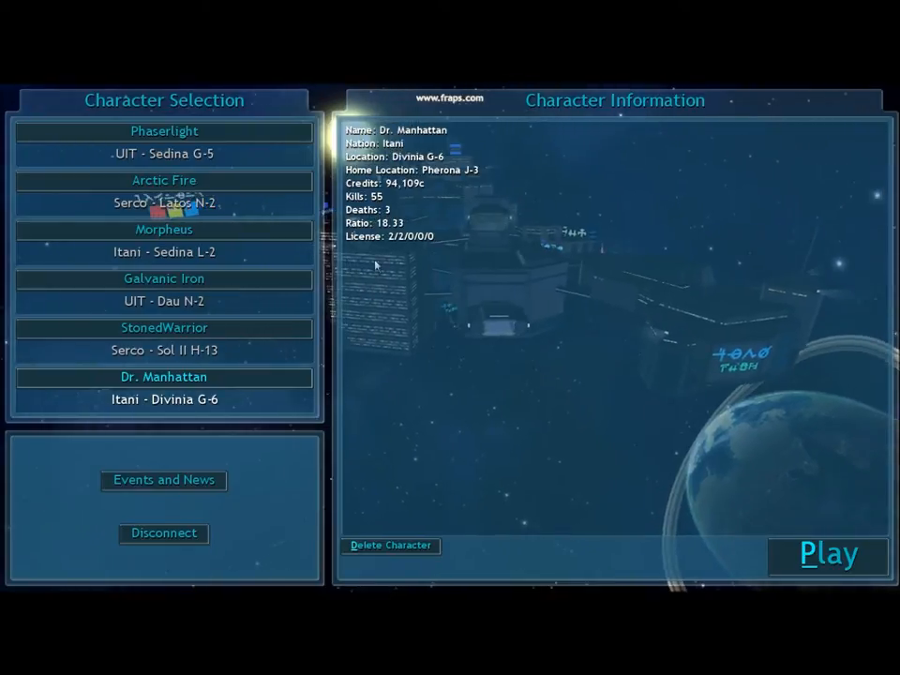
pyautogui.click(390, 544)
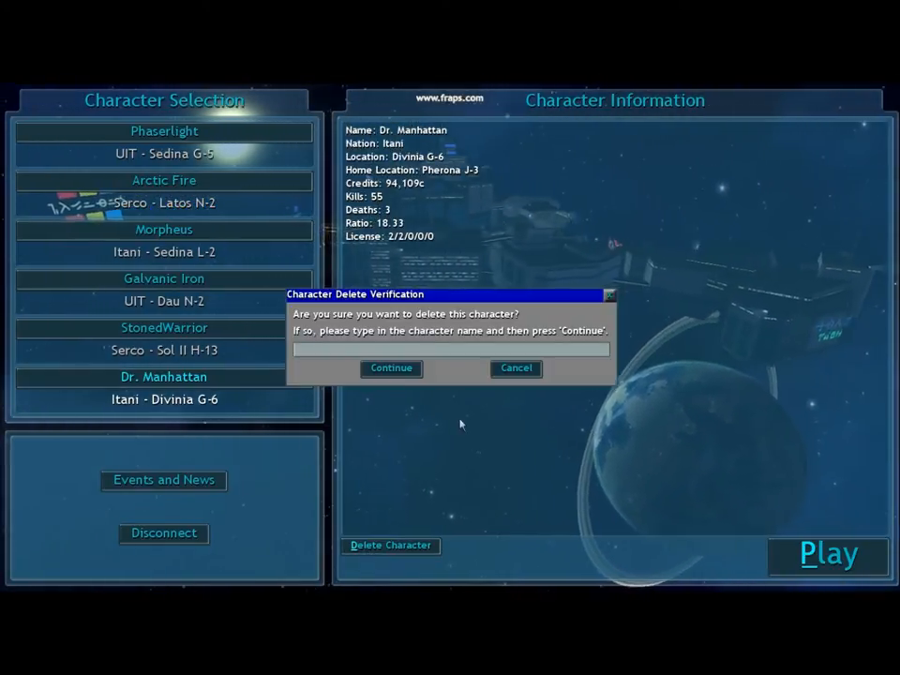
pyautogui.write('Dr.')
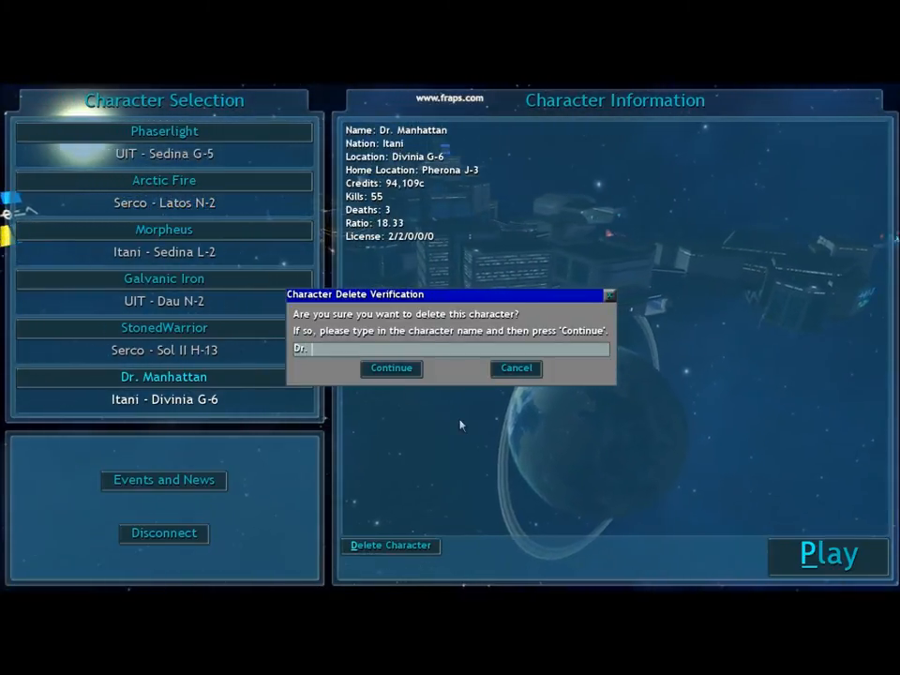
pyautogui.write('Manhattan')
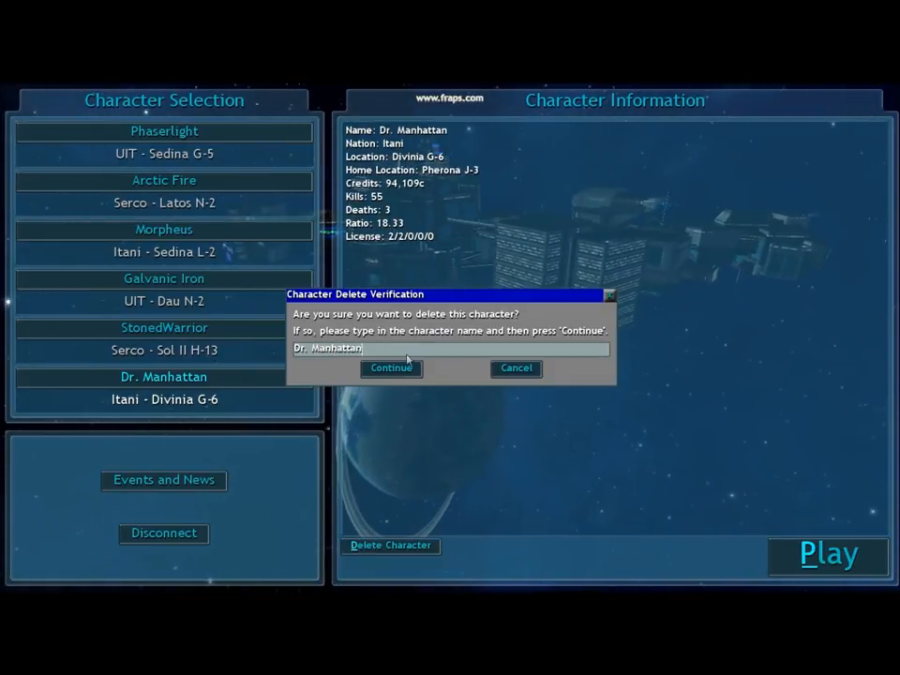
pyautogui.click(390, 368)
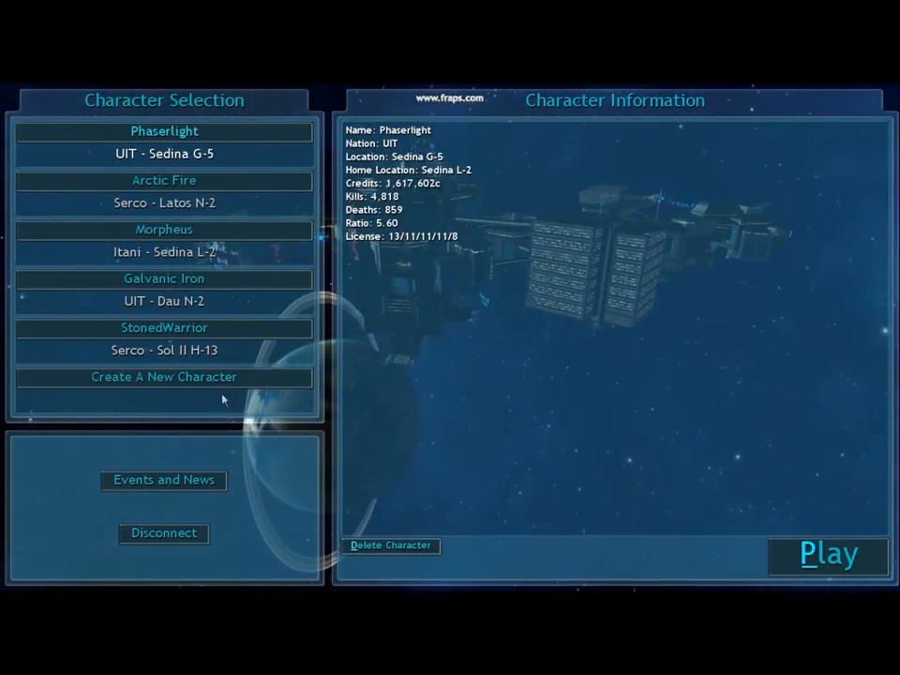
# Step: Start a new character, review Itani, Serco and UIT, and select the UIT as its nation
pyautogui.click(163, 375)
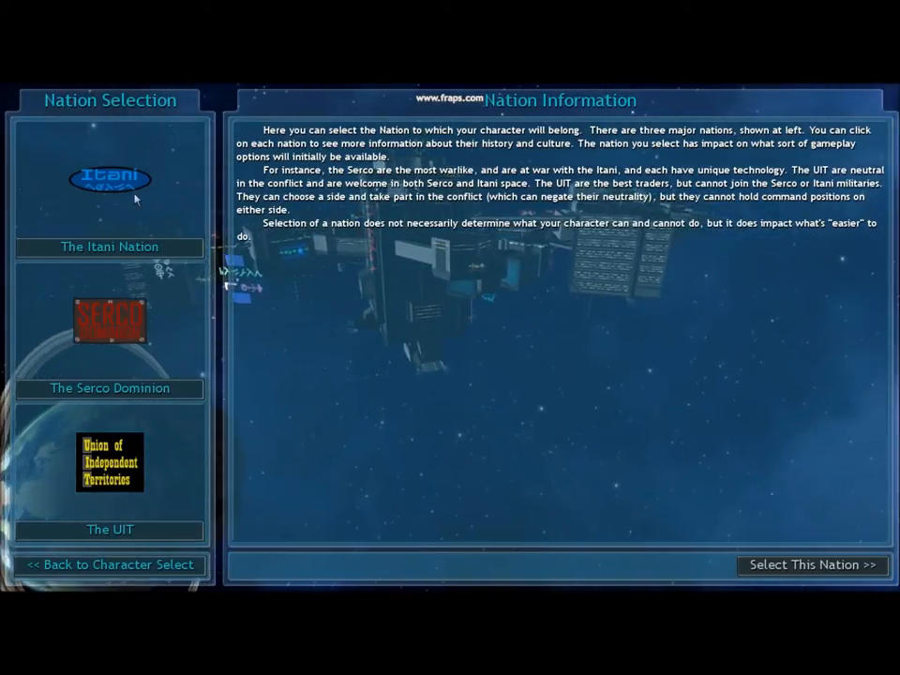
pyautogui.click(109, 178)
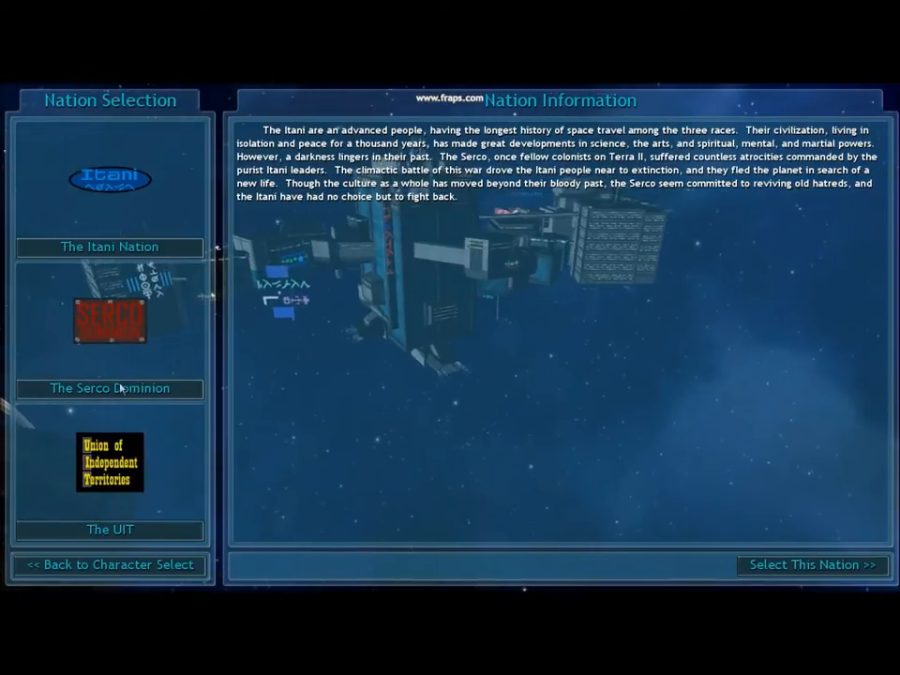
pyautogui.click(109, 389)
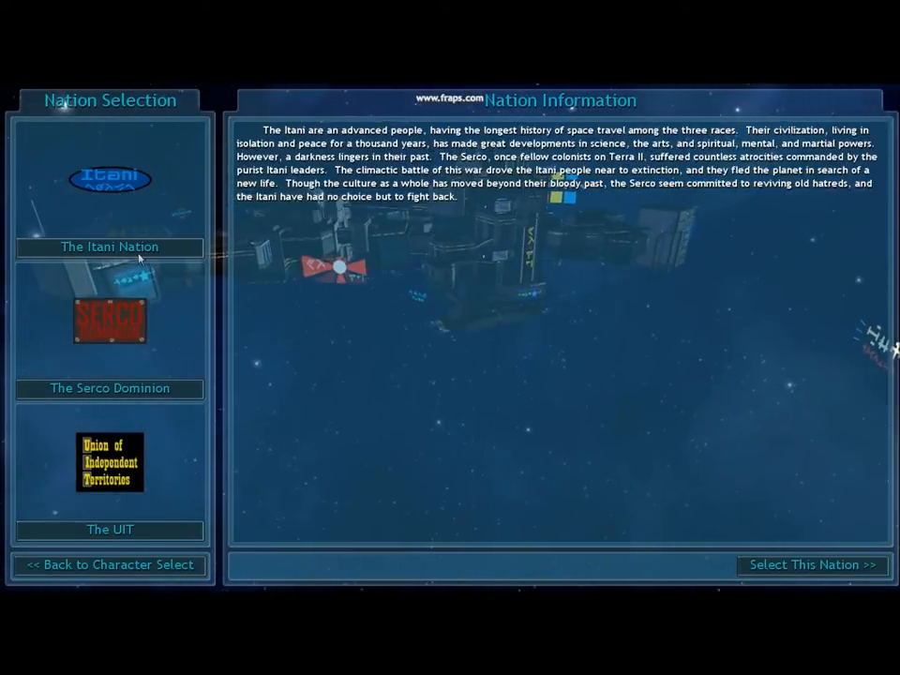
pyautogui.click(109, 389)
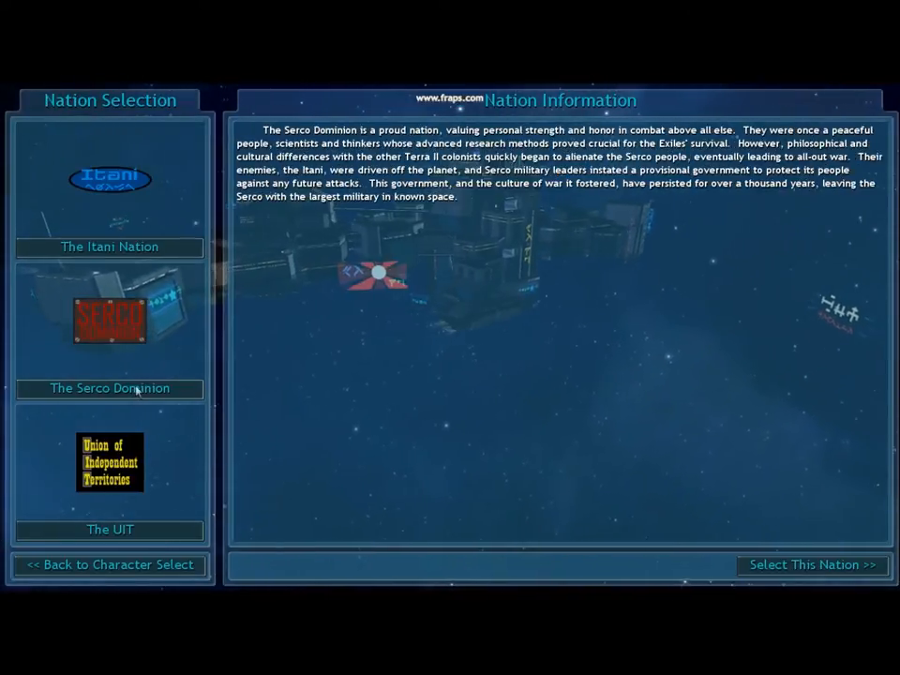
pyautogui.click(108, 461)
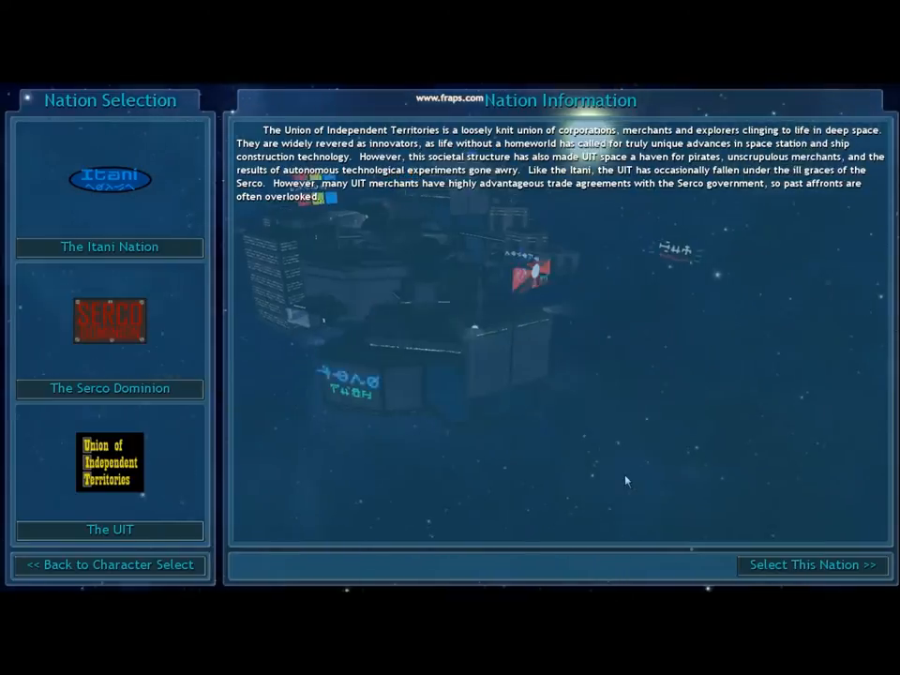
pyautogui.click(810, 564)
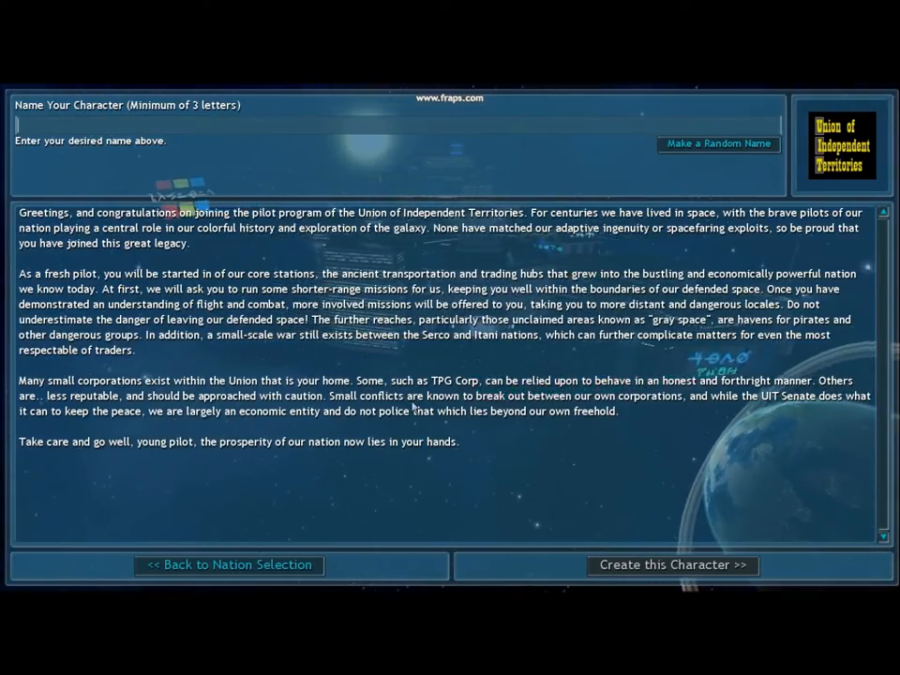
# Step: Name the new UIT character Dr. Manhattan and create it at Dau J-7
pyautogui.write('Dr. Manhattan')
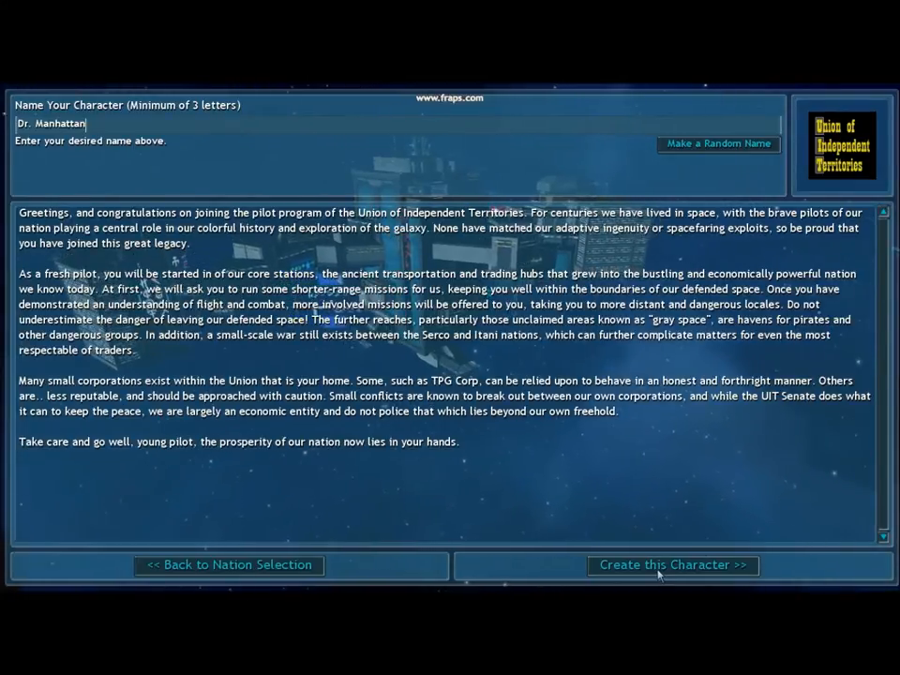
pyautogui.click(672, 565)
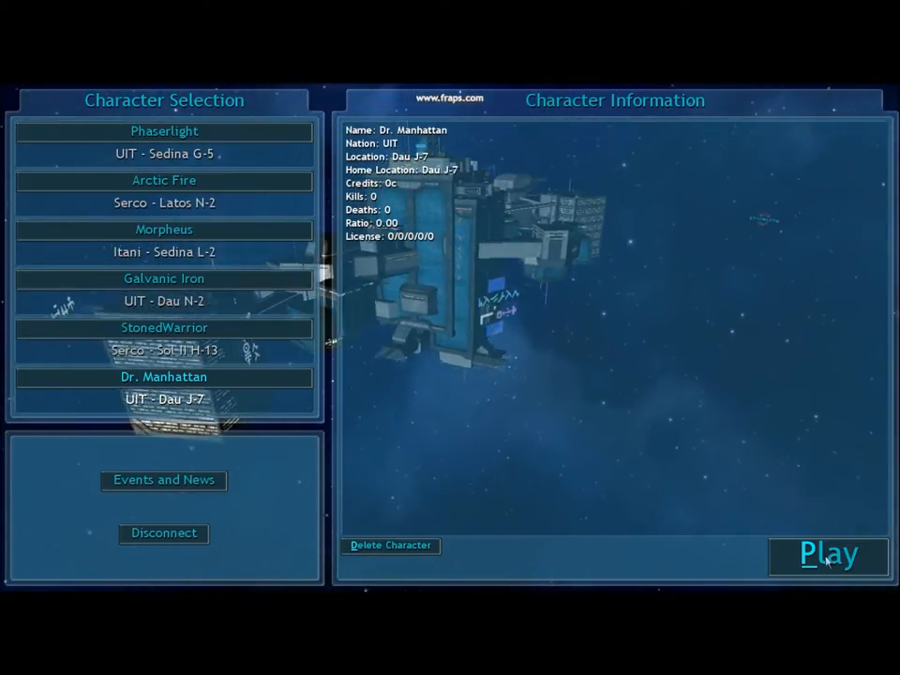
# Step: Enter the game as Dr. Manhattan, docking at the UIT Training Station in Dau J-7
pyautogui.click(830, 555)
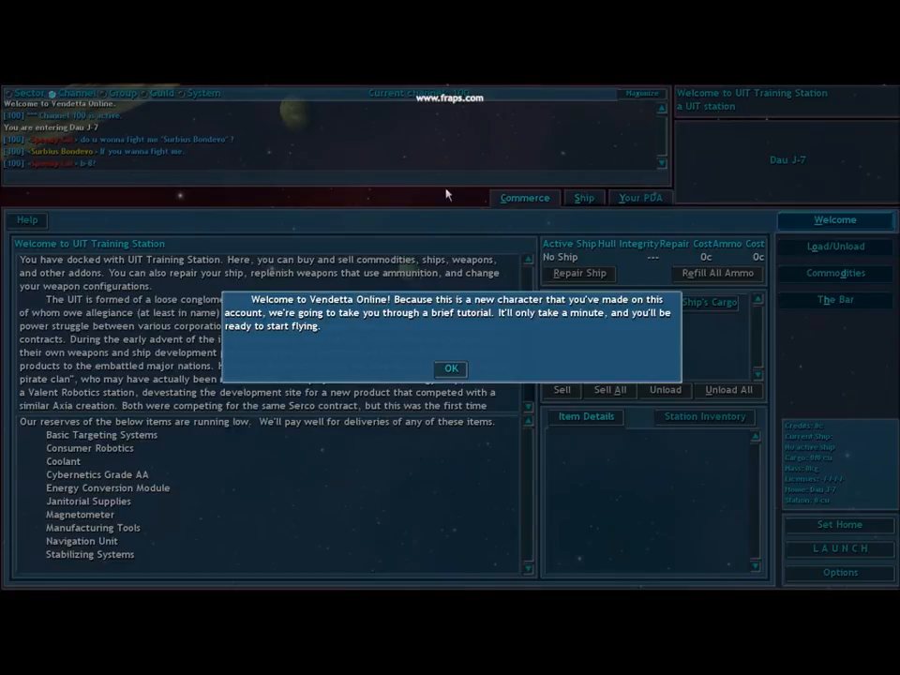
pyautogui.moveTo(503, 236)
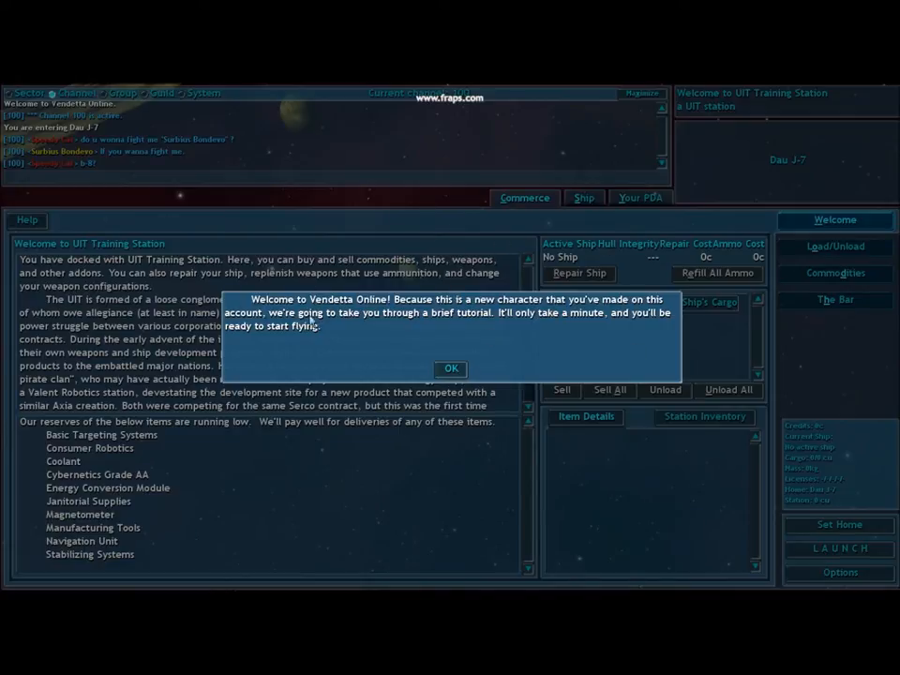
pyautogui.moveTo(311, 321)
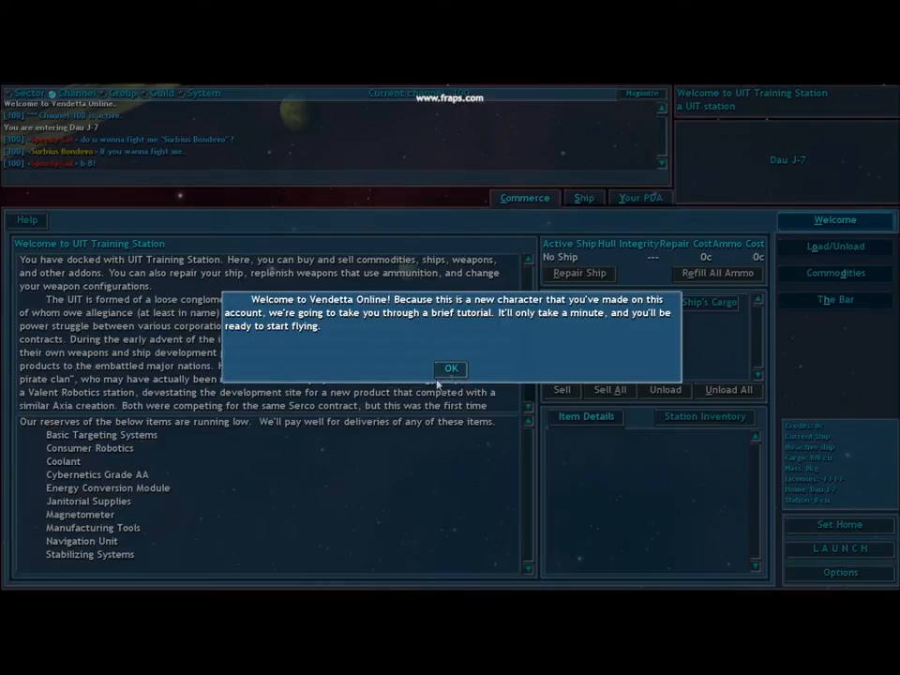
# Step: Dismiss the tutorial welcome and bring up the station's Ship purchasing section
pyautogui.click(450, 368)
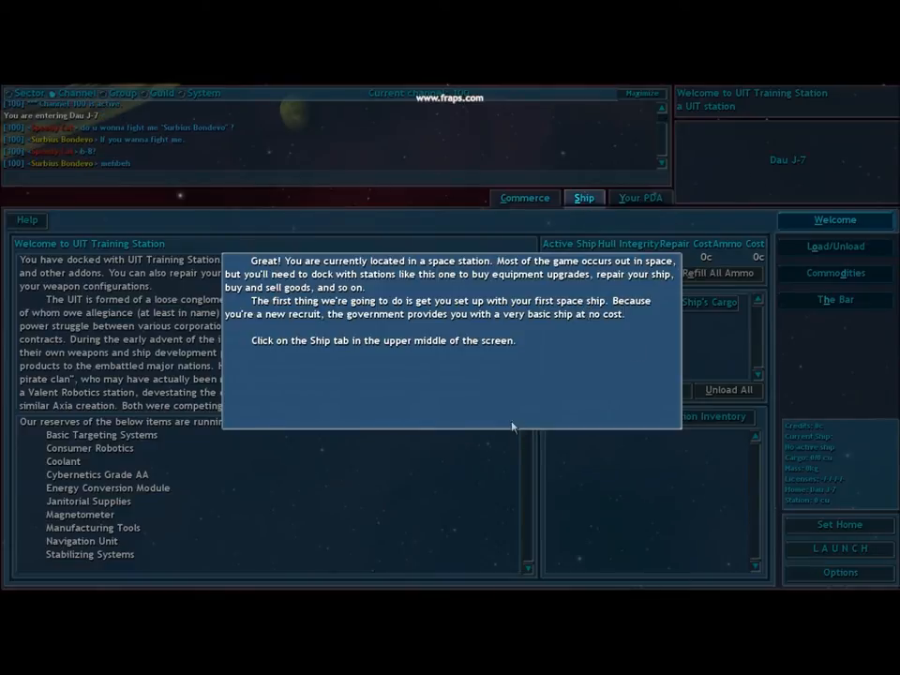
pyautogui.moveTo(293, 360)
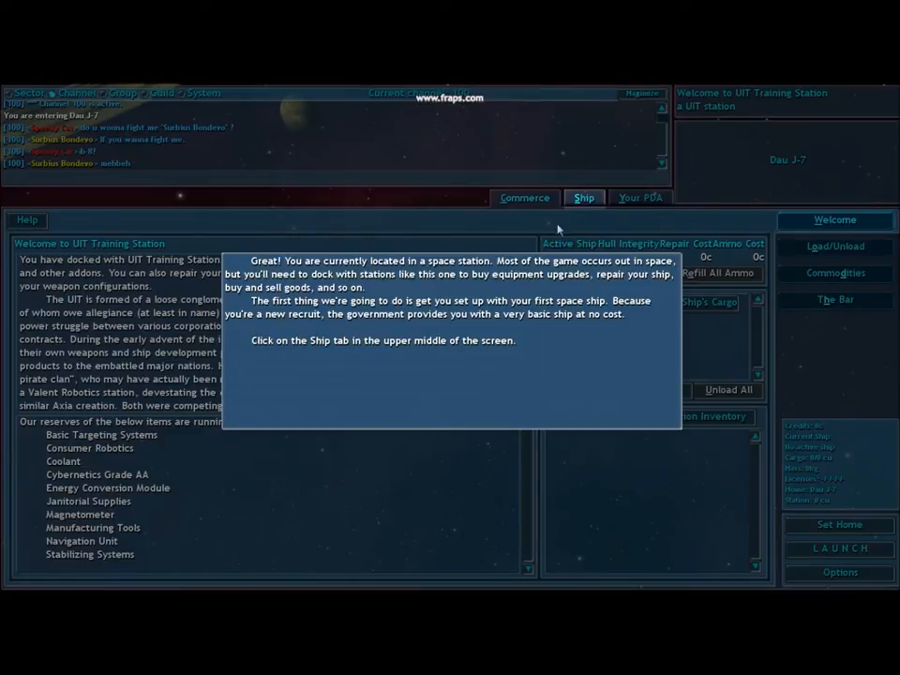
pyautogui.click(583, 197)
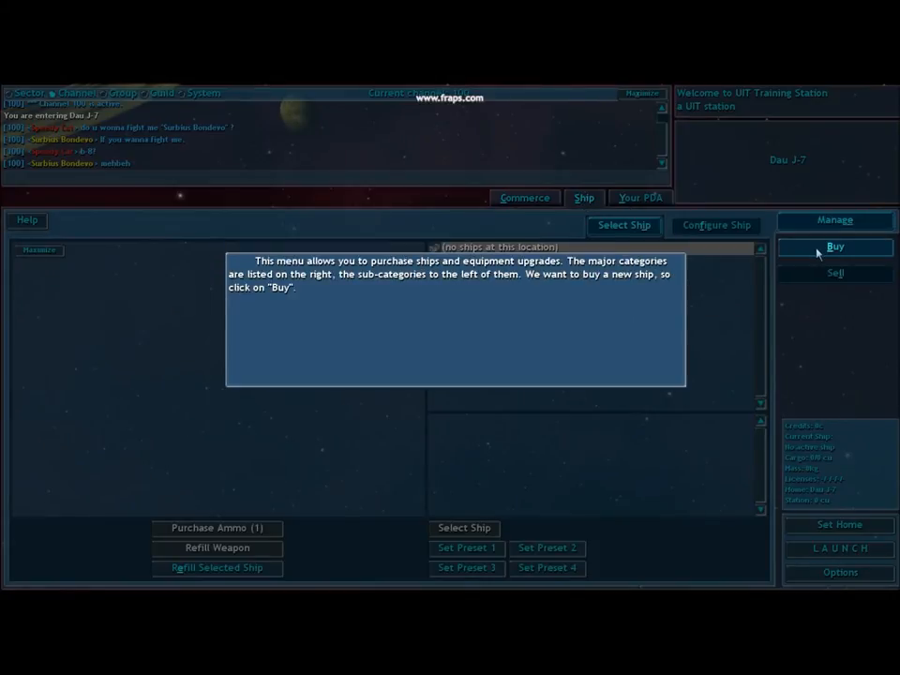
# Step: Buy the EC-89 ship in a chosen colour and review the Training Blaster addon
pyautogui.click(833, 247)
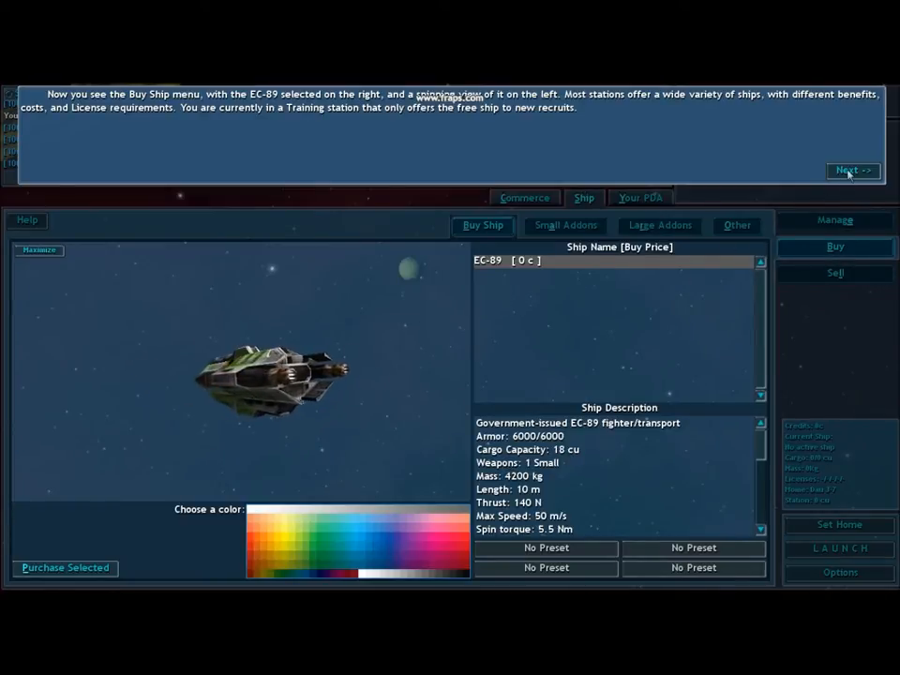
pyautogui.click(852, 168)
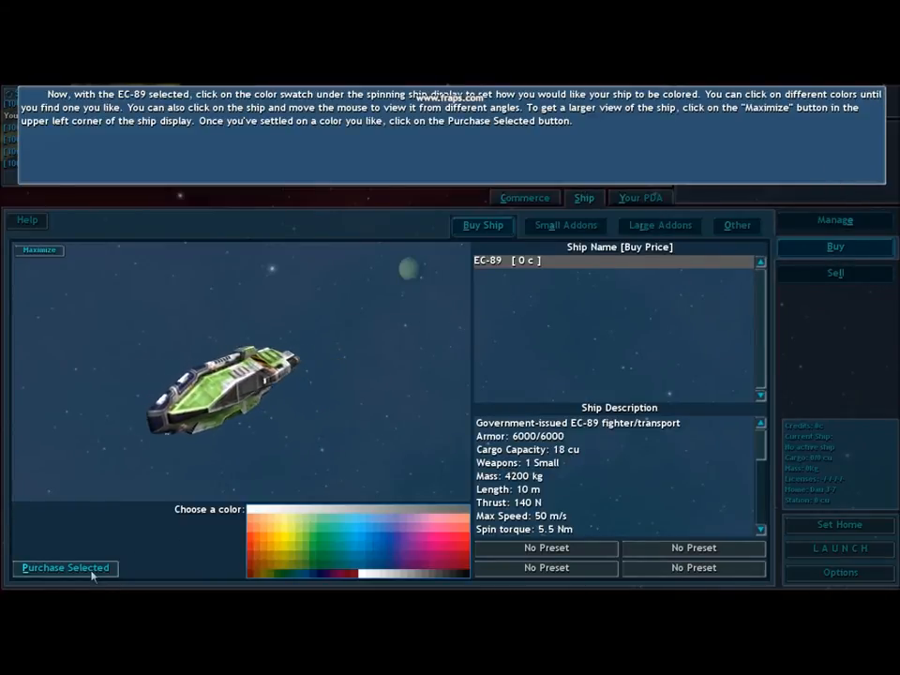
pyautogui.click(64, 567)
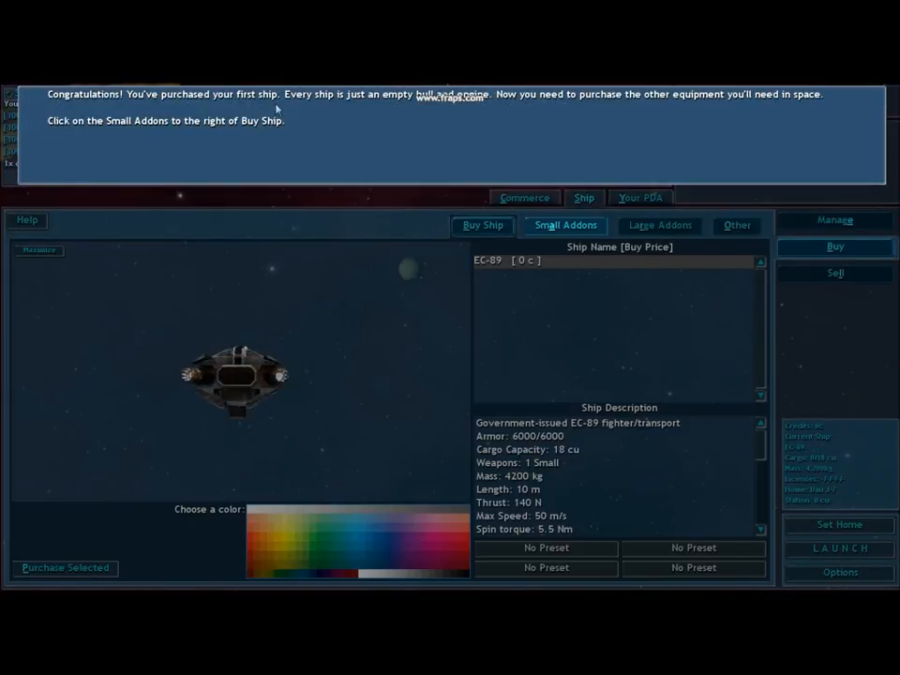
pyautogui.click(567, 225)
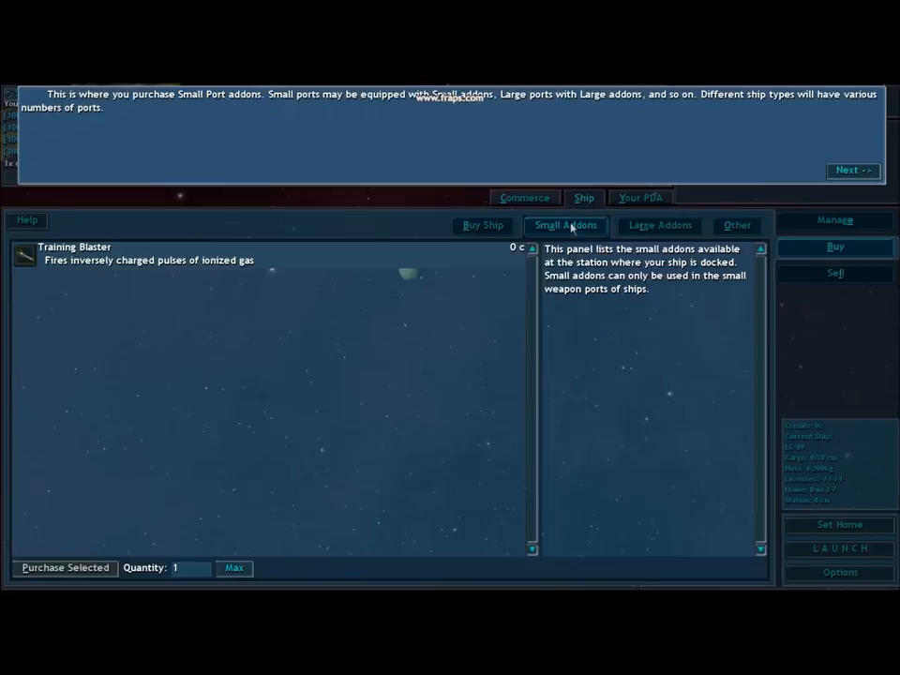
pyautogui.click(140, 253)
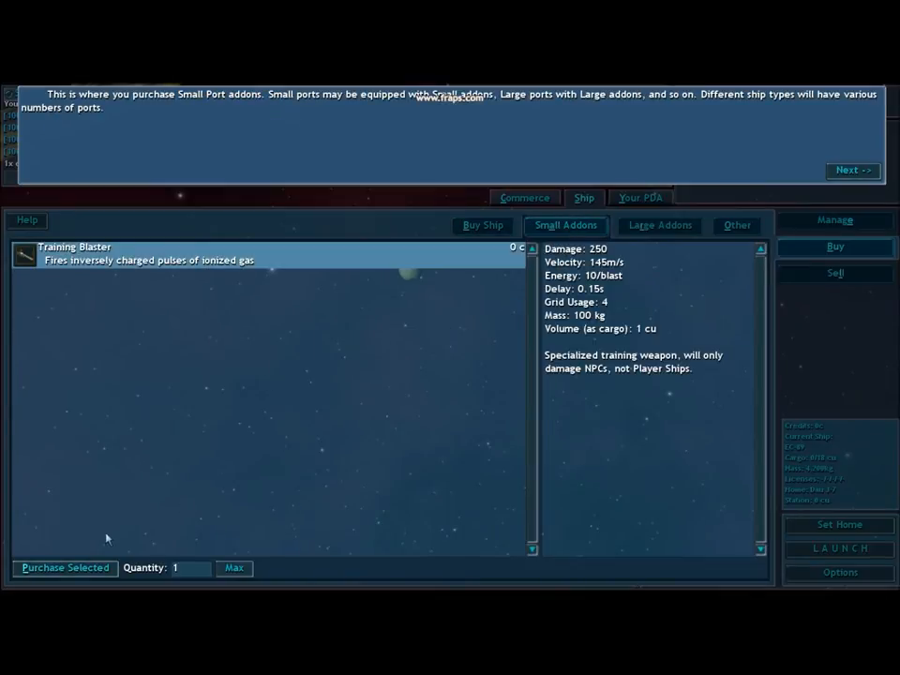
# Step: Buy the Free Power Cell from Other Addons as the ship's energy source
pyautogui.click(851, 169)
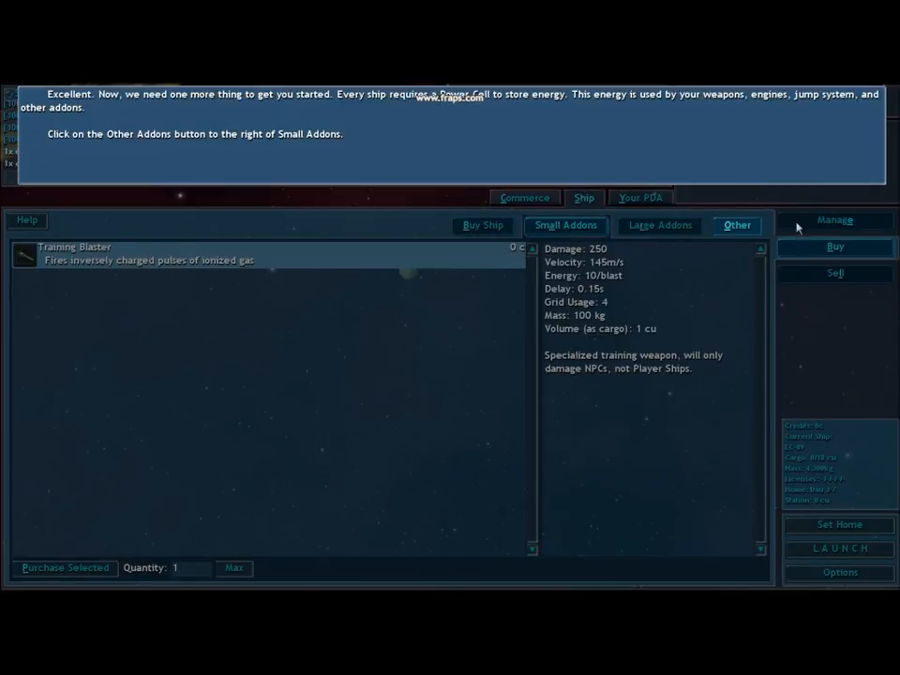
pyautogui.click(737, 225)
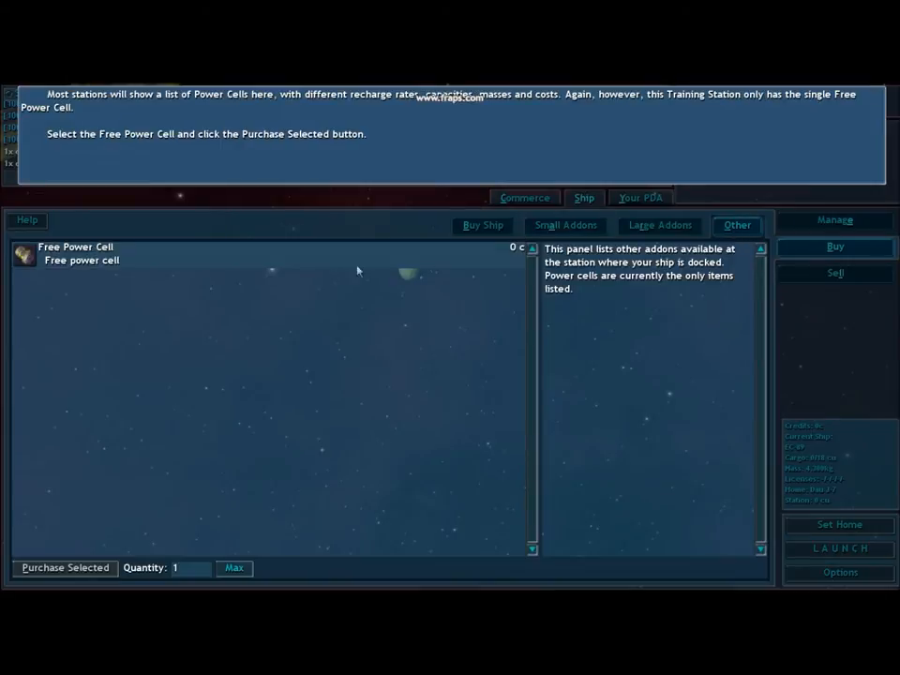
pyautogui.click(64, 567)
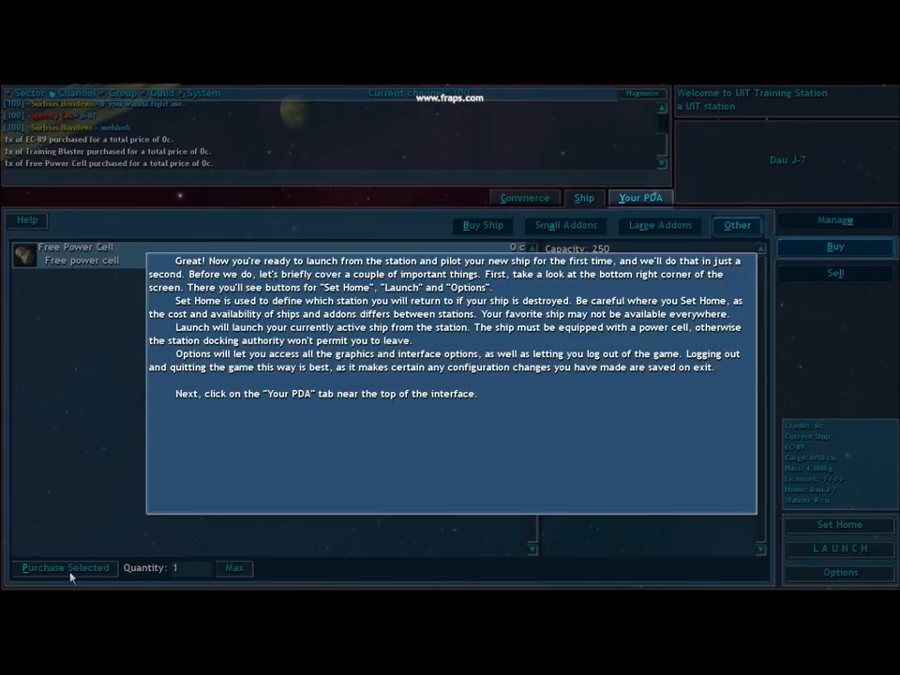
pyautogui.moveTo(687, 389)
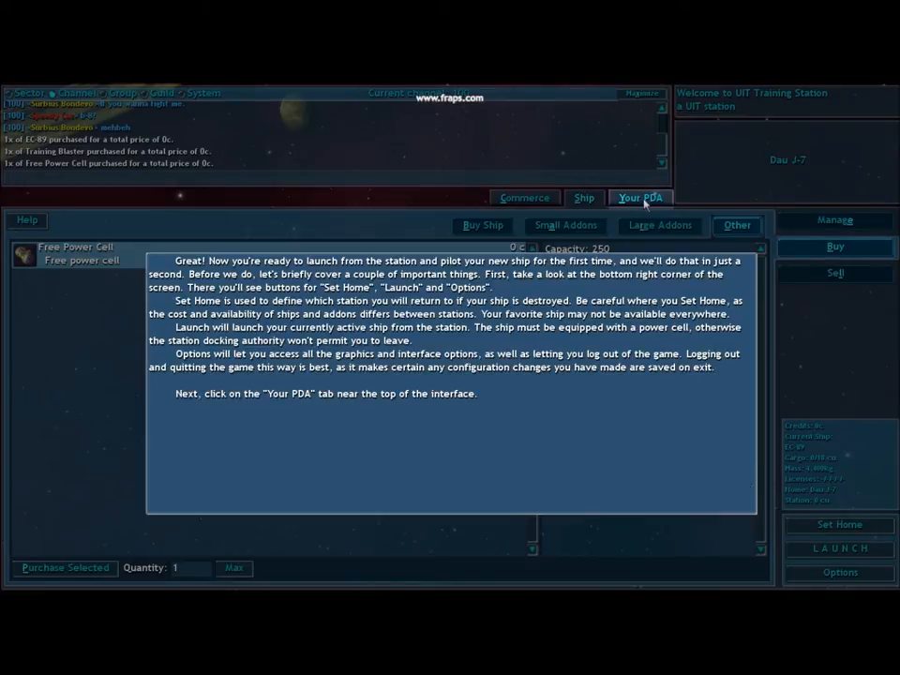
# Step: Accept Training I – Basic Flight and Combat from the PDA and launch into space
pyautogui.click(642, 197)
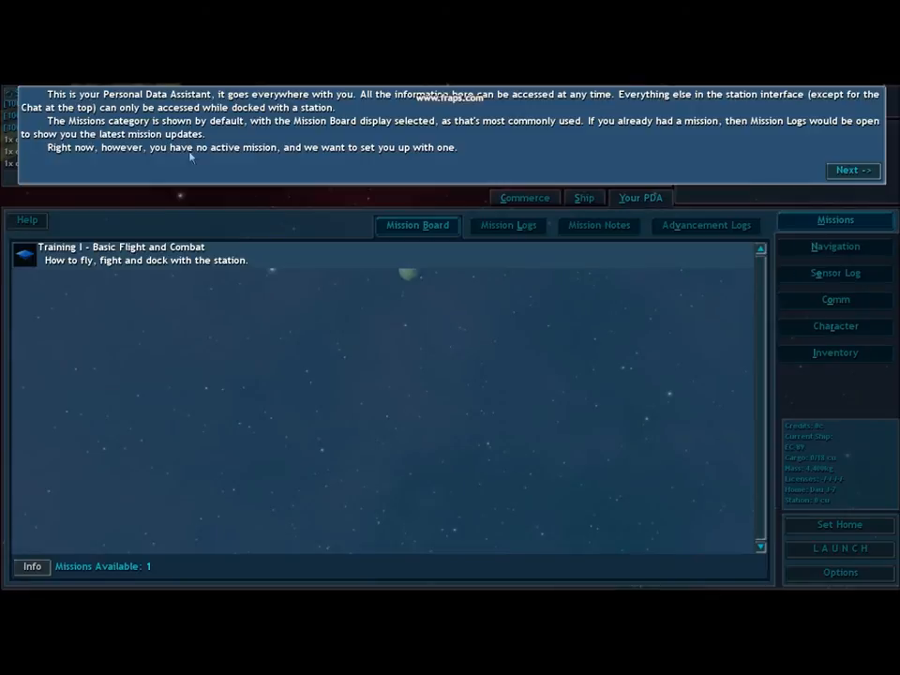
pyautogui.moveTo(732, 172)
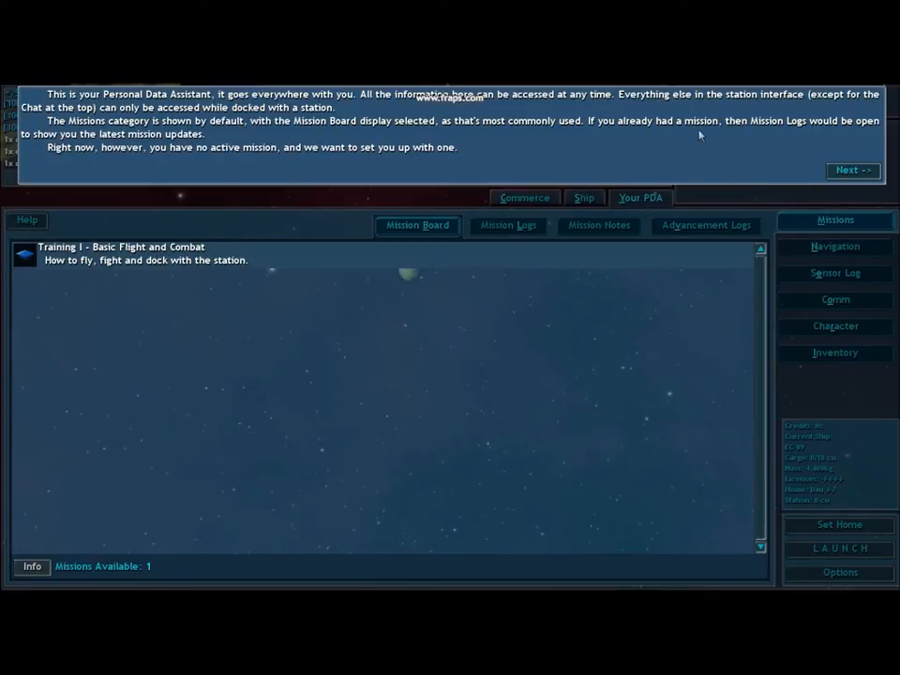
pyautogui.click(852, 169)
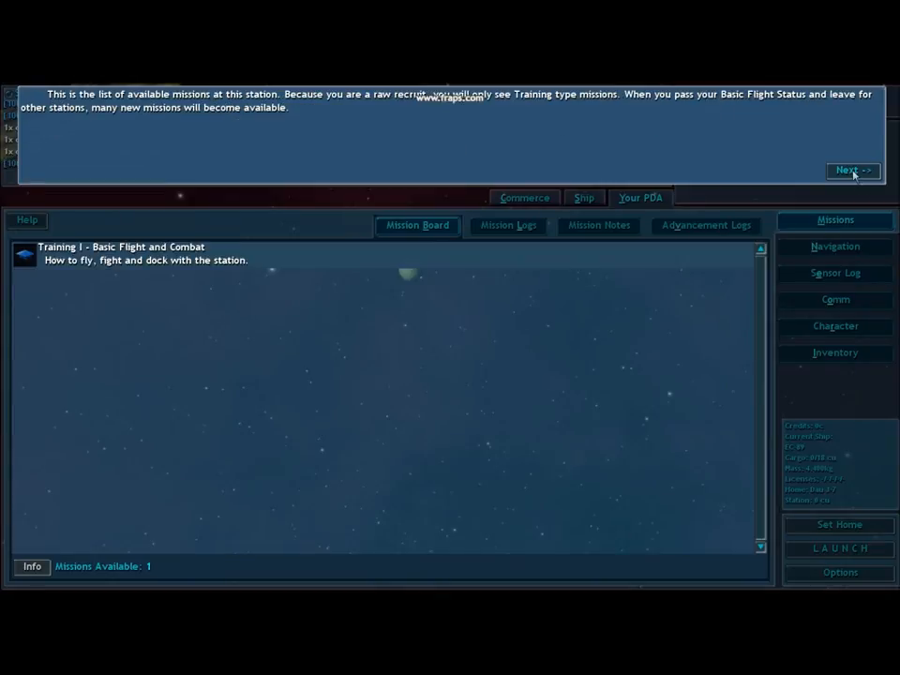
pyautogui.click(852, 169)
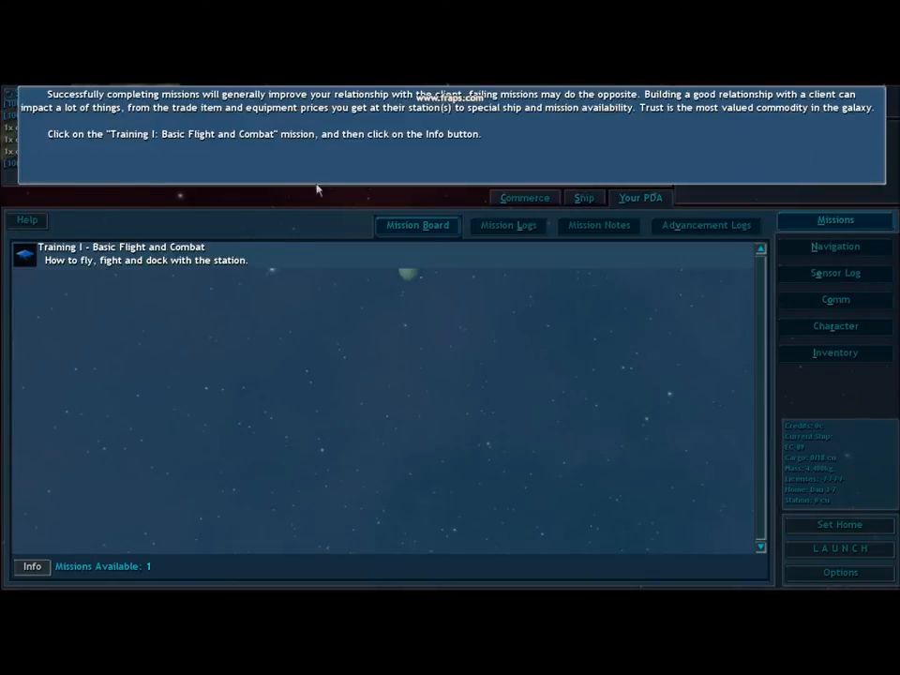
pyautogui.moveTo(245, 417)
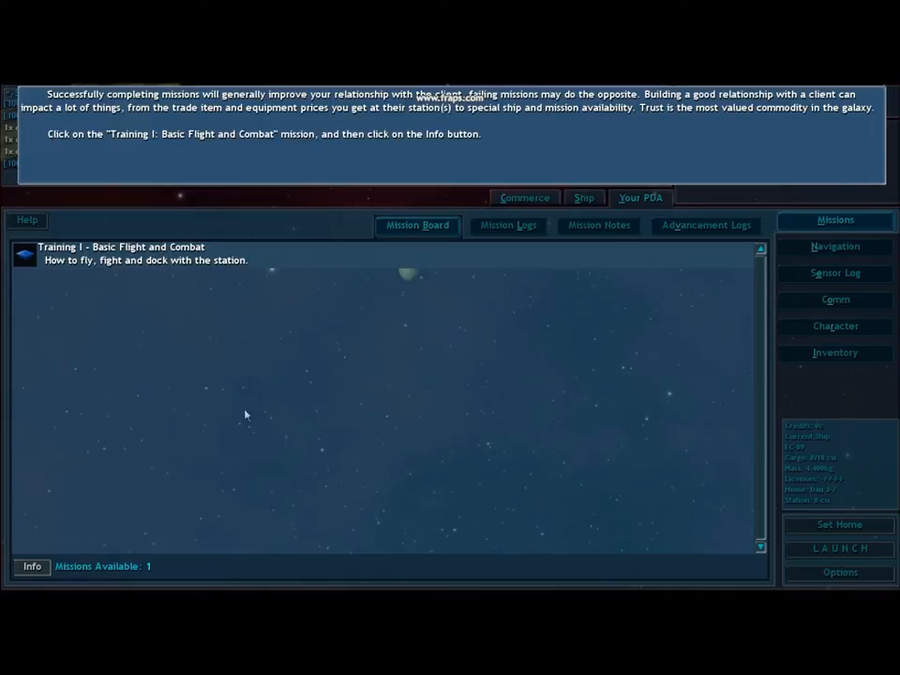
pyautogui.moveTo(300, 398)
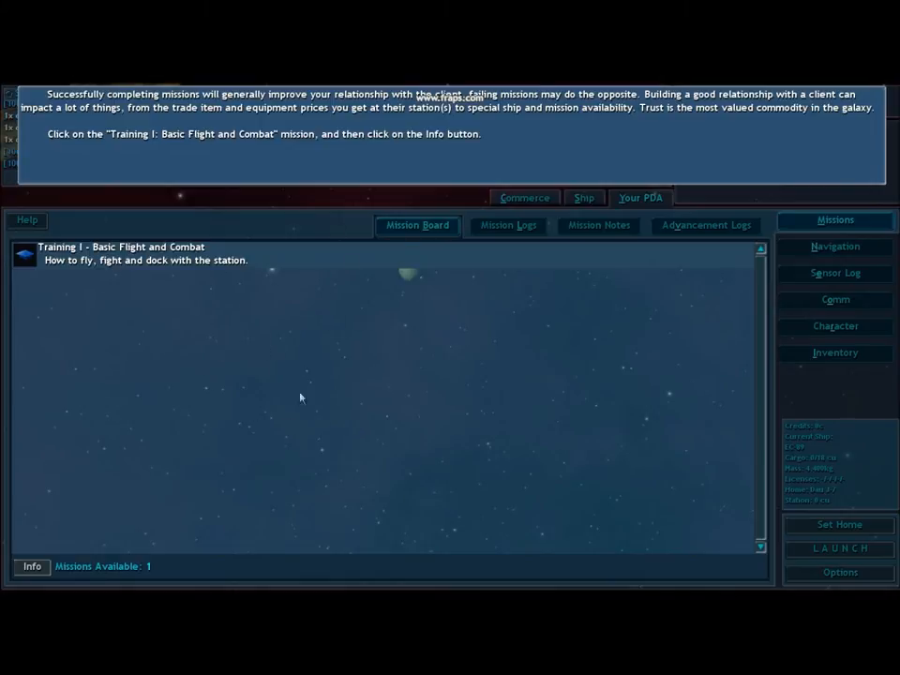
pyautogui.moveTo(278, 302)
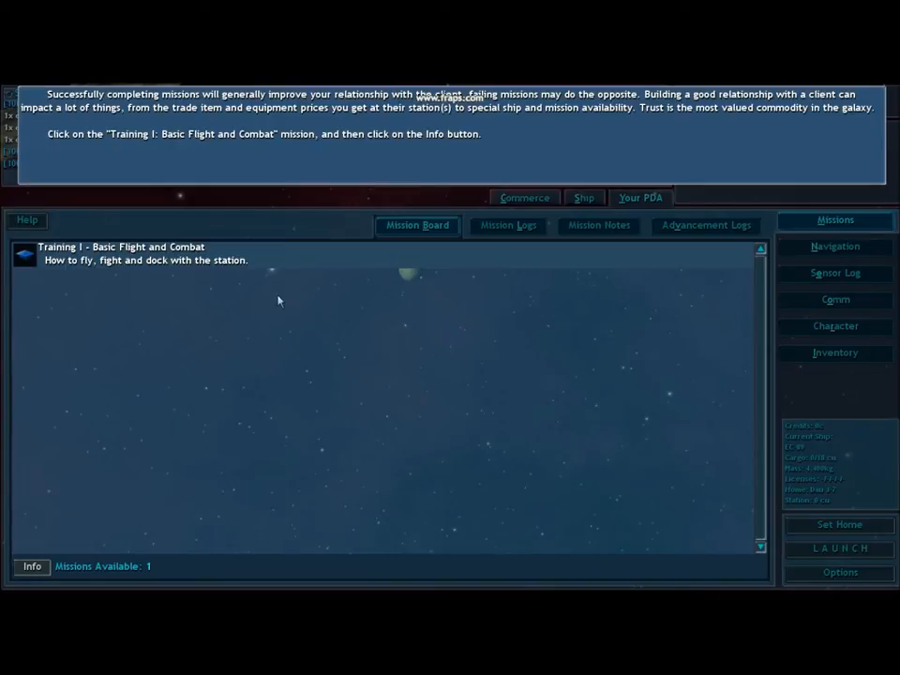
pyautogui.moveTo(612, 165)
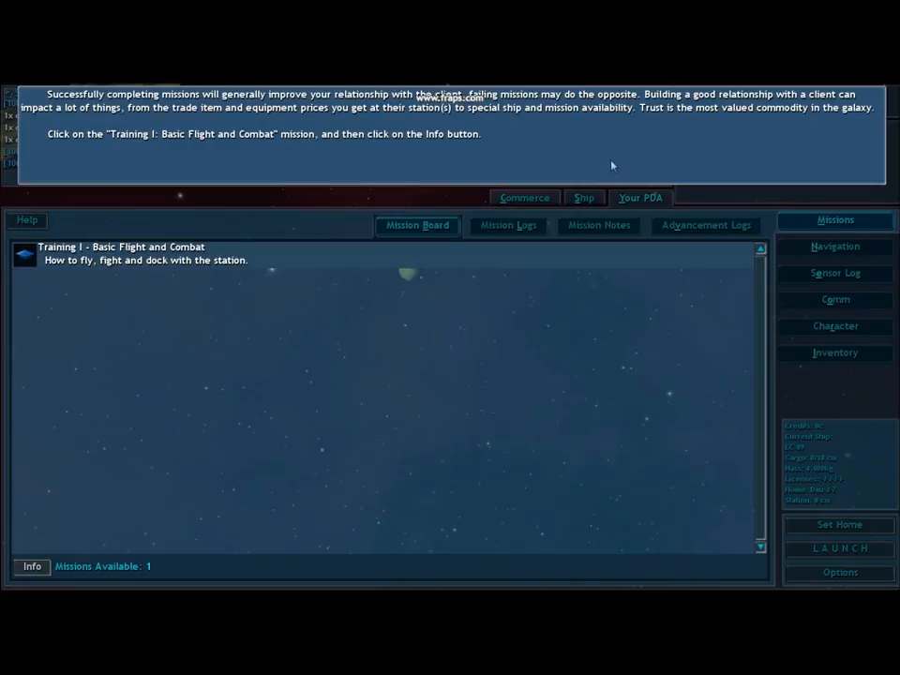
pyautogui.moveTo(319, 288)
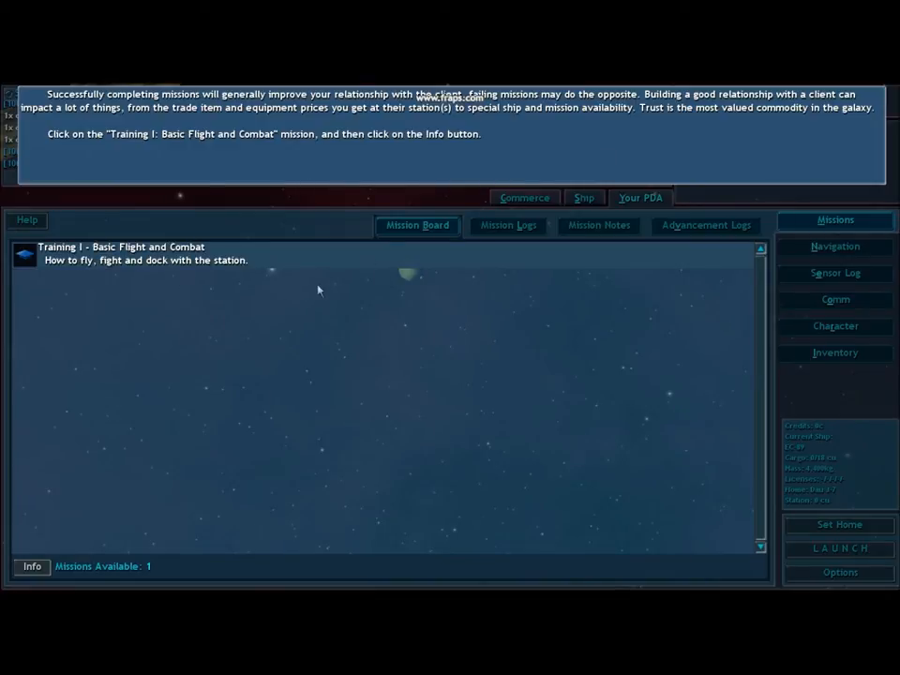
pyautogui.moveTo(253, 270)
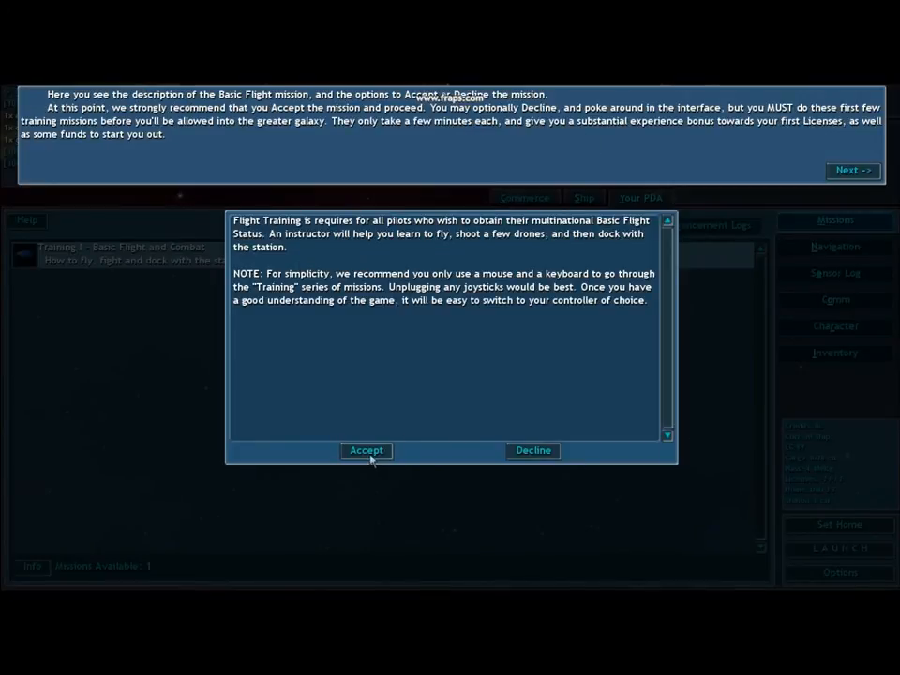
pyautogui.click(366, 450)
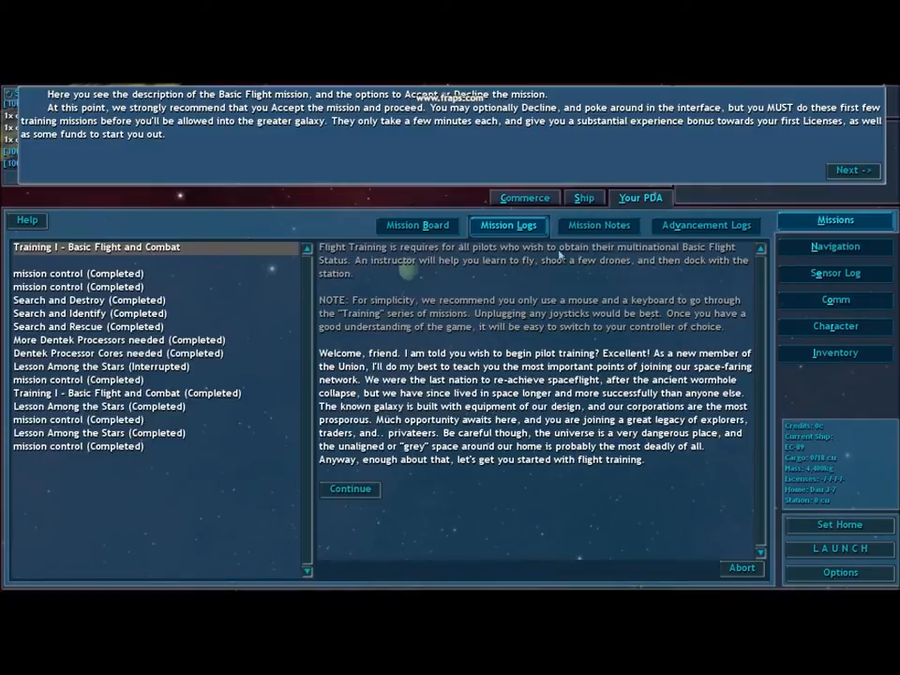
pyautogui.moveTo(540, 473)
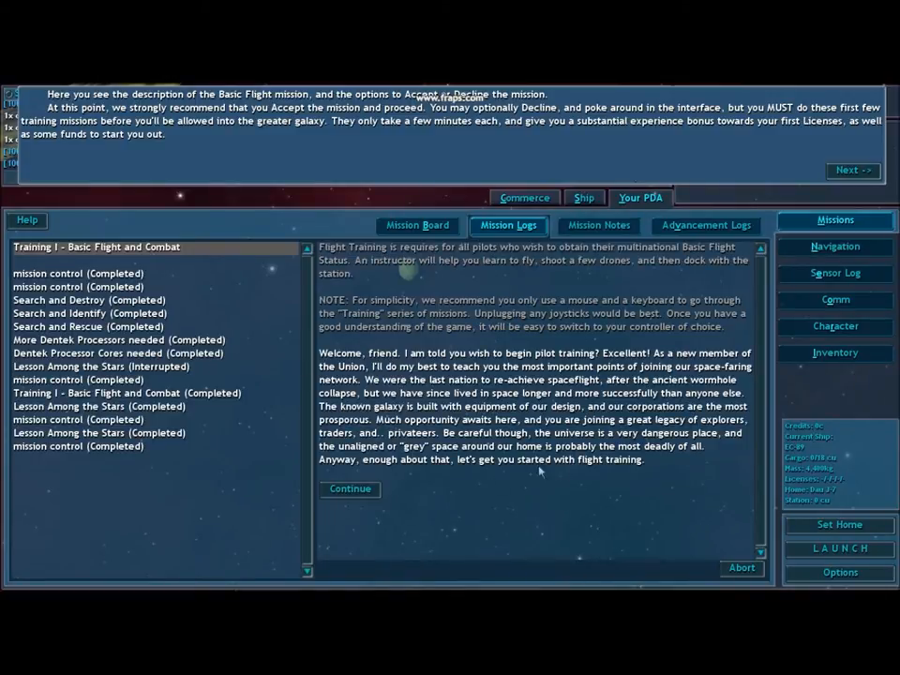
pyautogui.moveTo(409, 518)
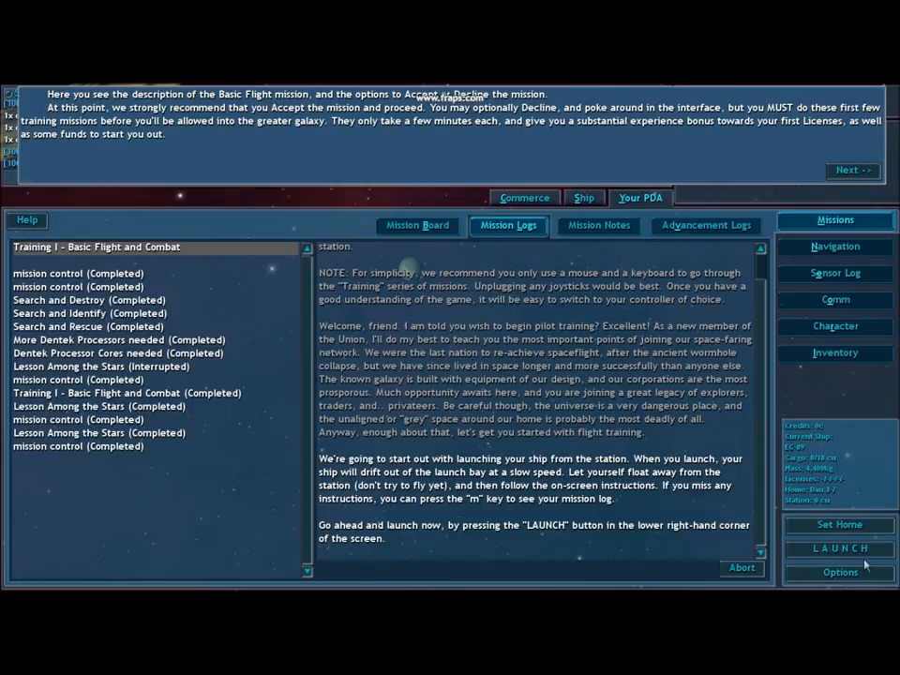
pyautogui.click(840, 547)
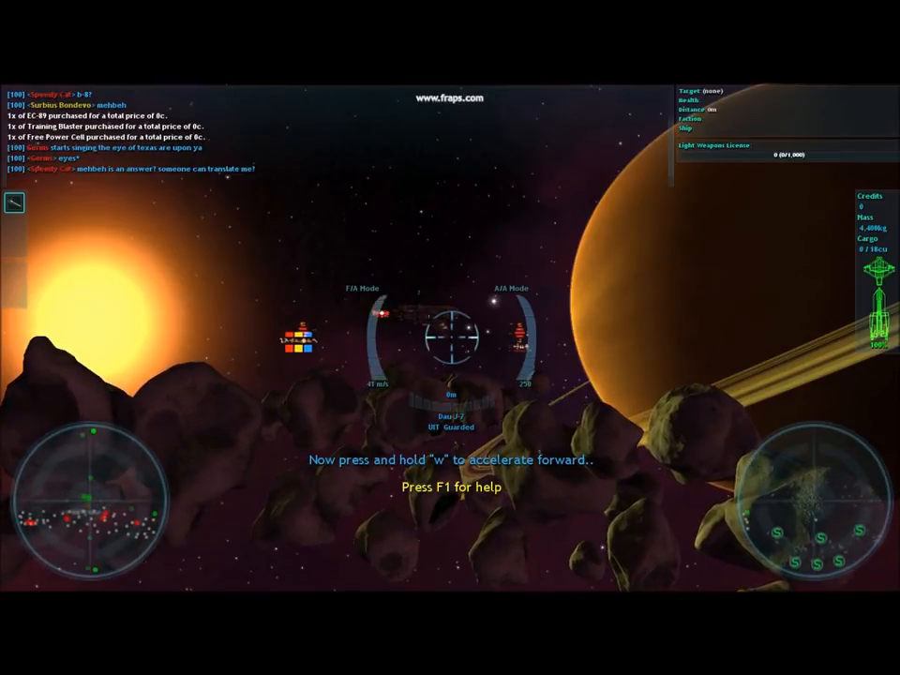
pyautogui.press('w')
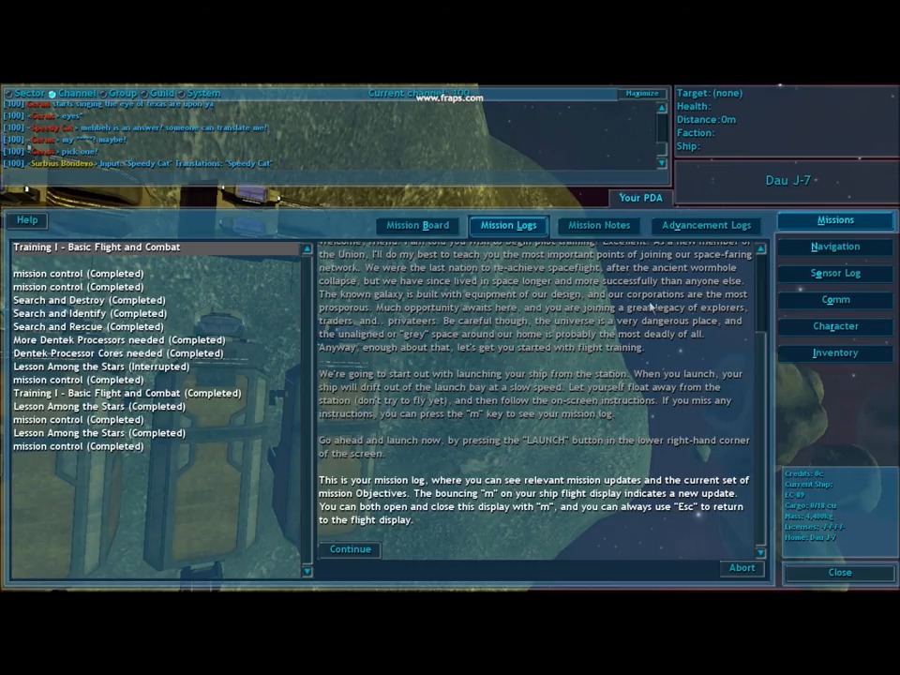
pyautogui.moveTo(521, 345)
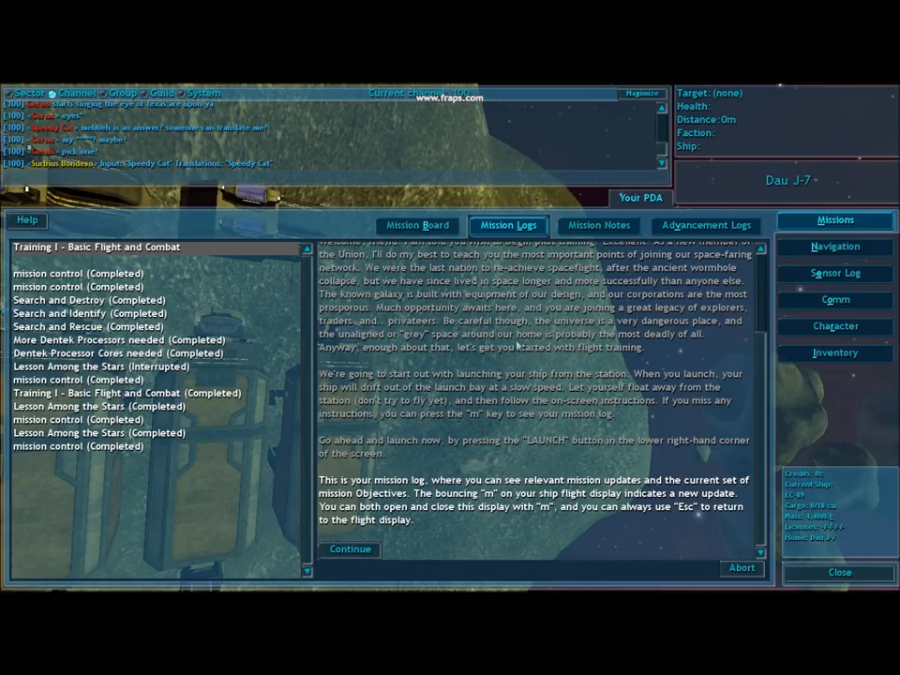
# Step: Read through the Training I mission instructions and close the log to resume flying
pyautogui.click(349, 548)
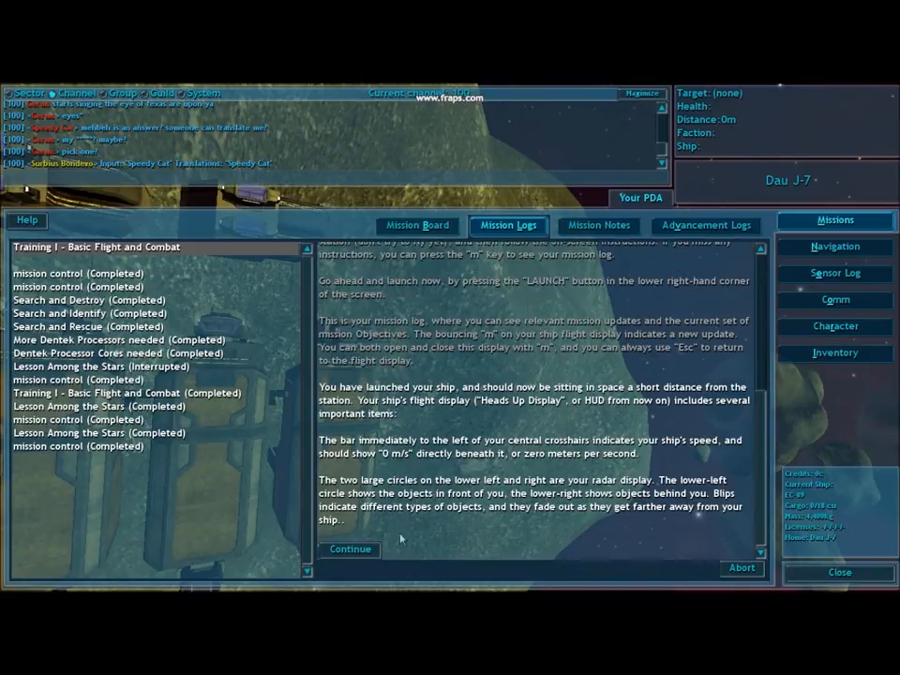
pyautogui.click(349, 548)
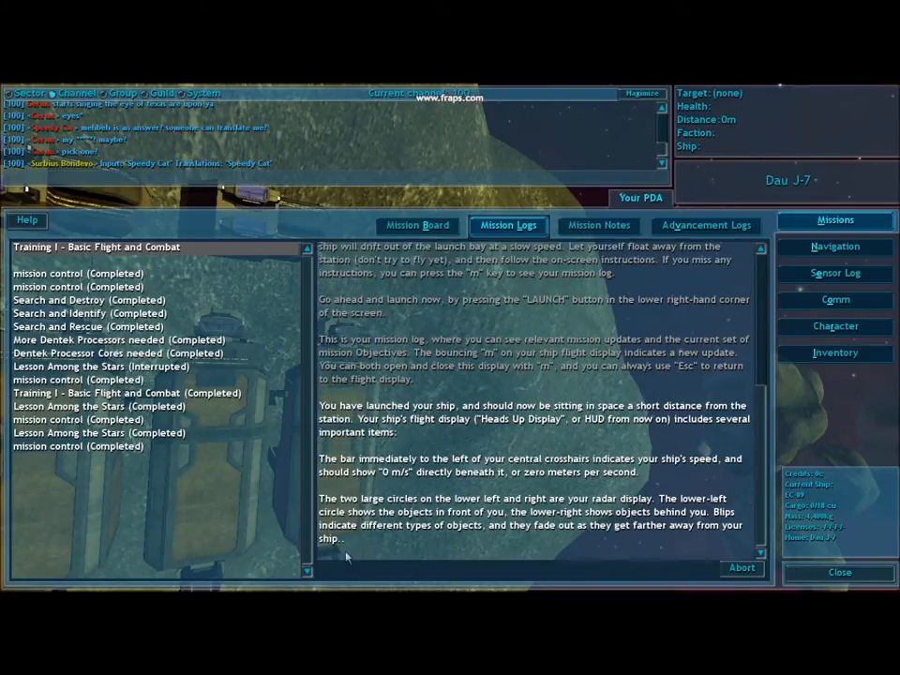
pyautogui.click(349, 547)
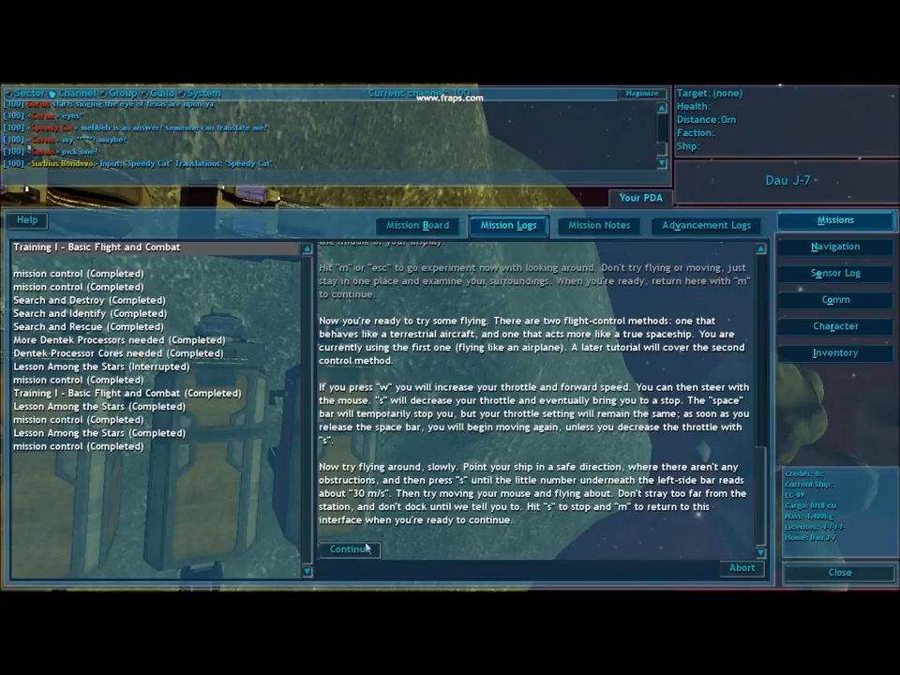
pyautogui.scroll(-3)
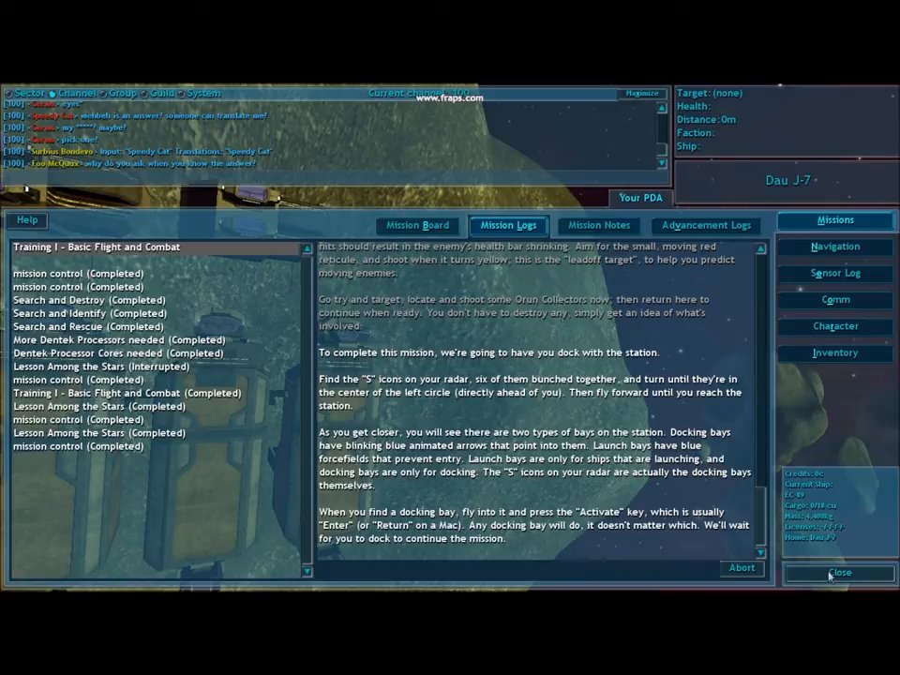
pyautogui.click(838, 574)
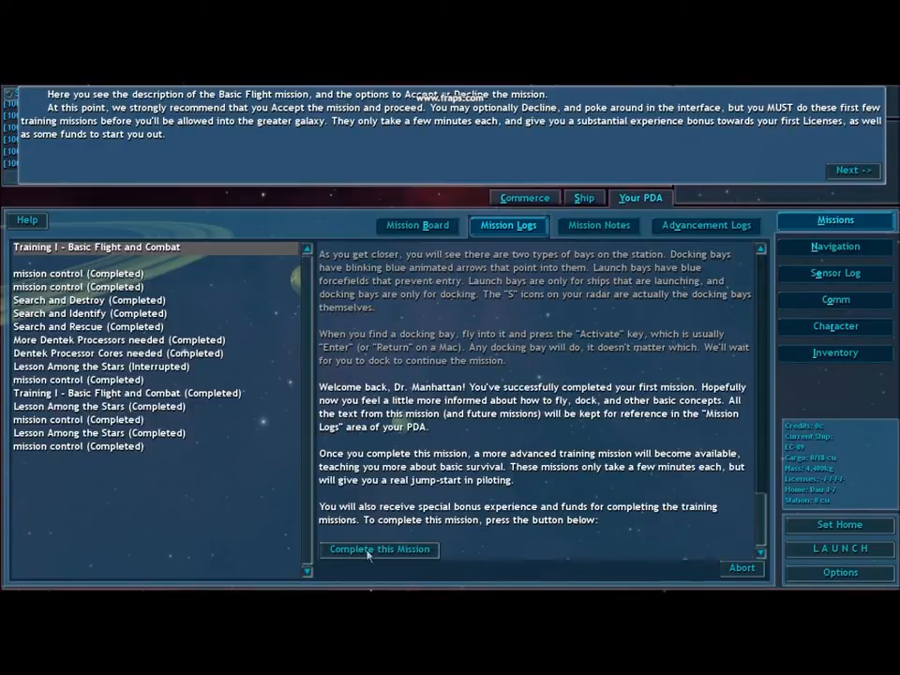
# Step: Complete Training I, accept Training II – Advanced Flight, Combat and Navigation, and launch
pyautogui.click(379, 549)
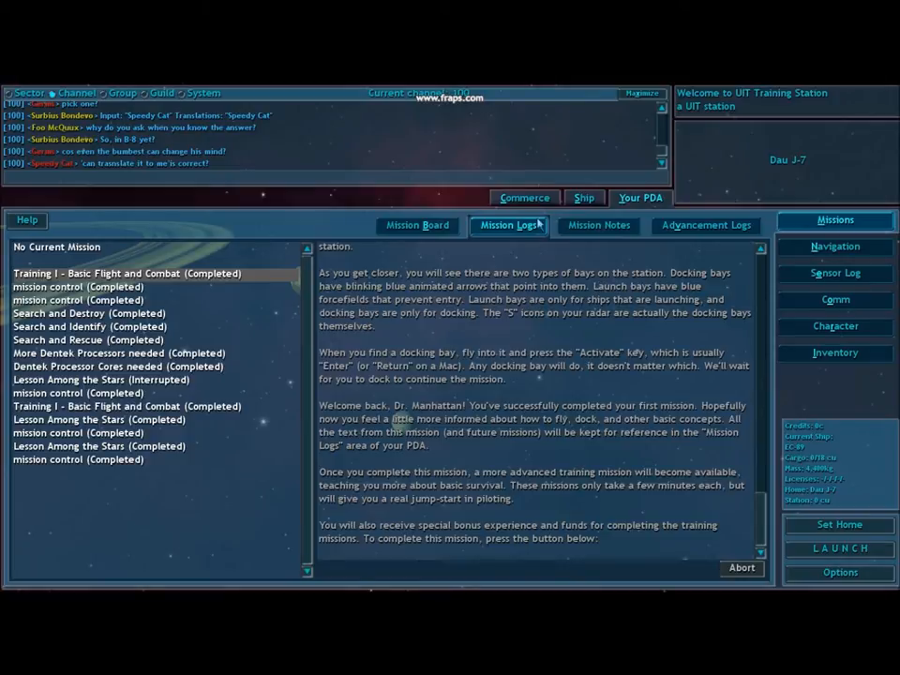
pyautogui.click(416, 225)
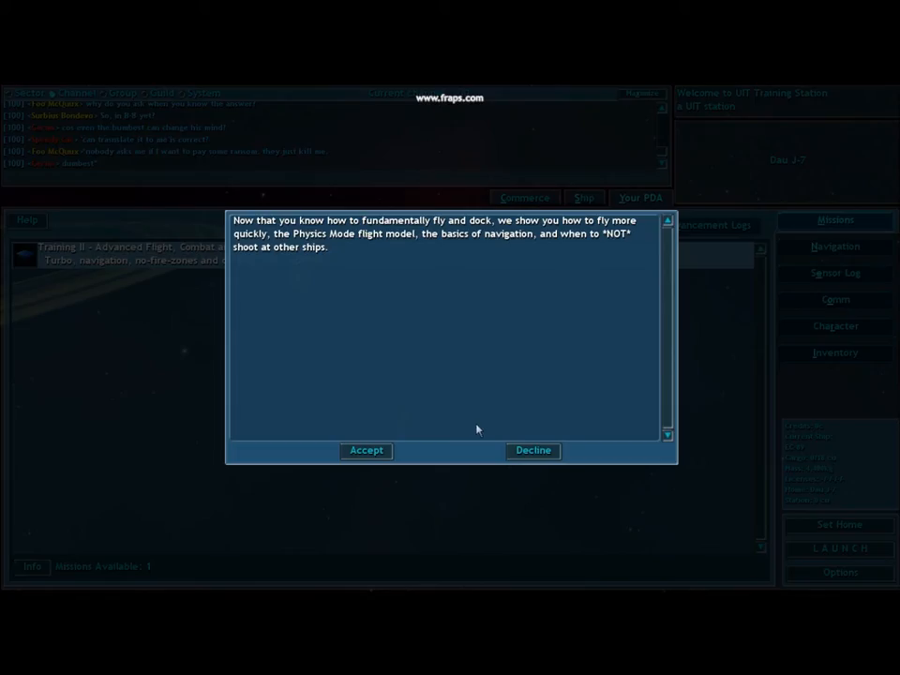
pyautogui.click(366, 451)
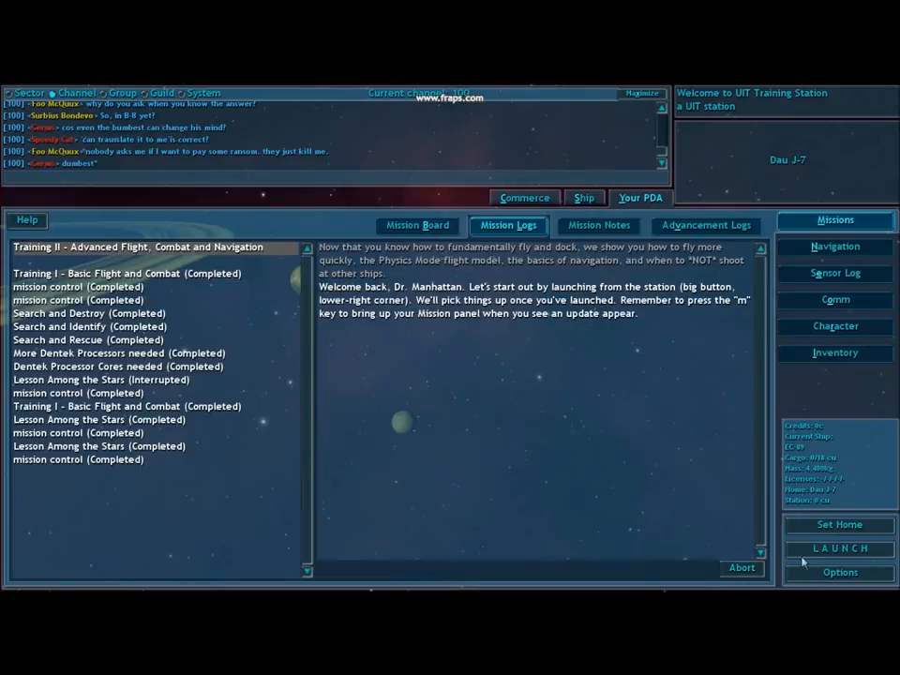
pyautogui.click(839, 548)
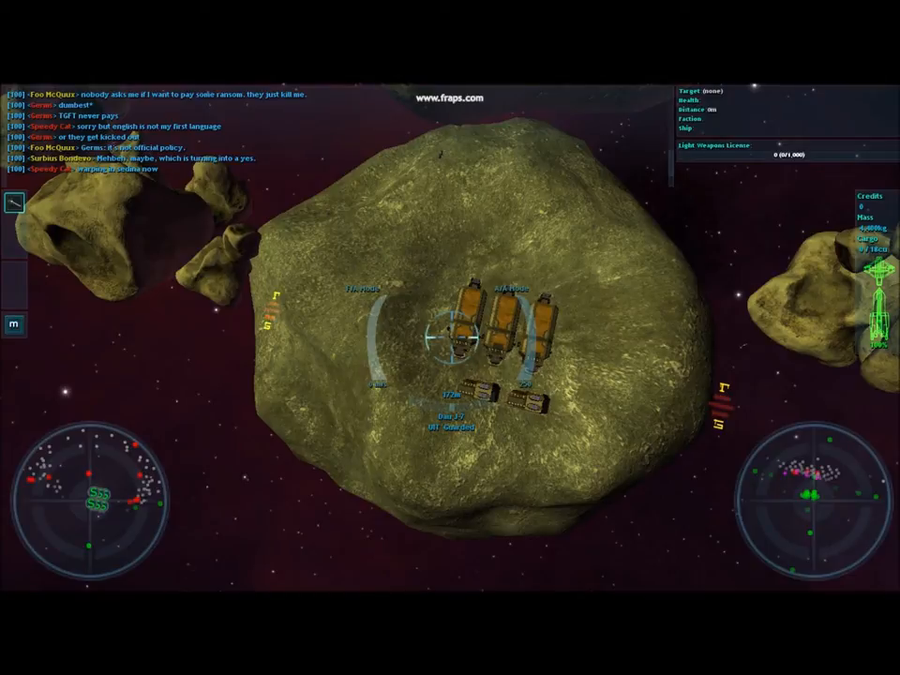
# Step: Browse the Dau system navigation map, mark sector M-3, and bring up the whole universe map
pyautogui.press('m')
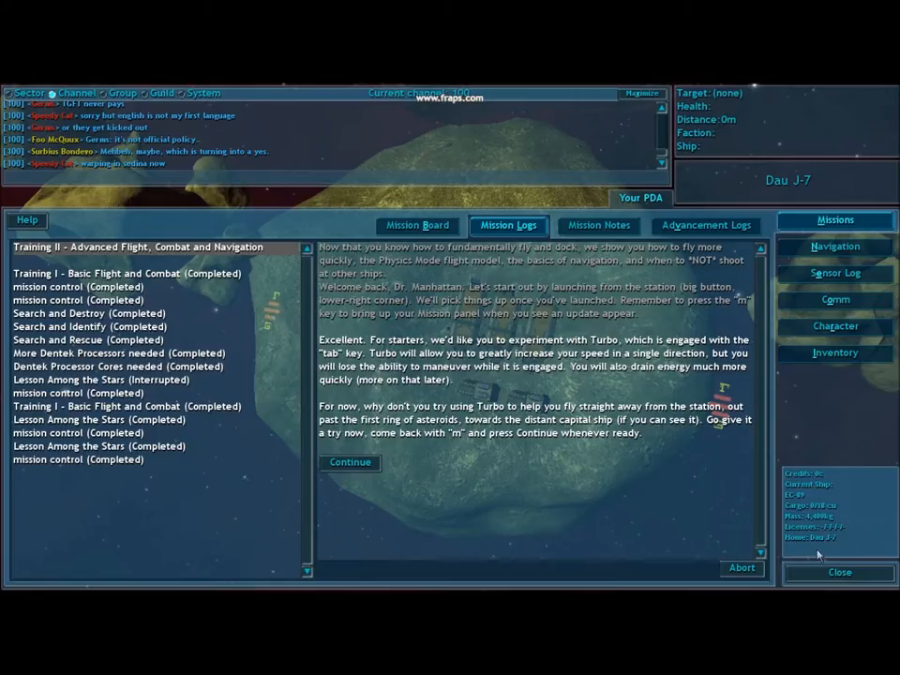
pyautogui.click(835, 246)
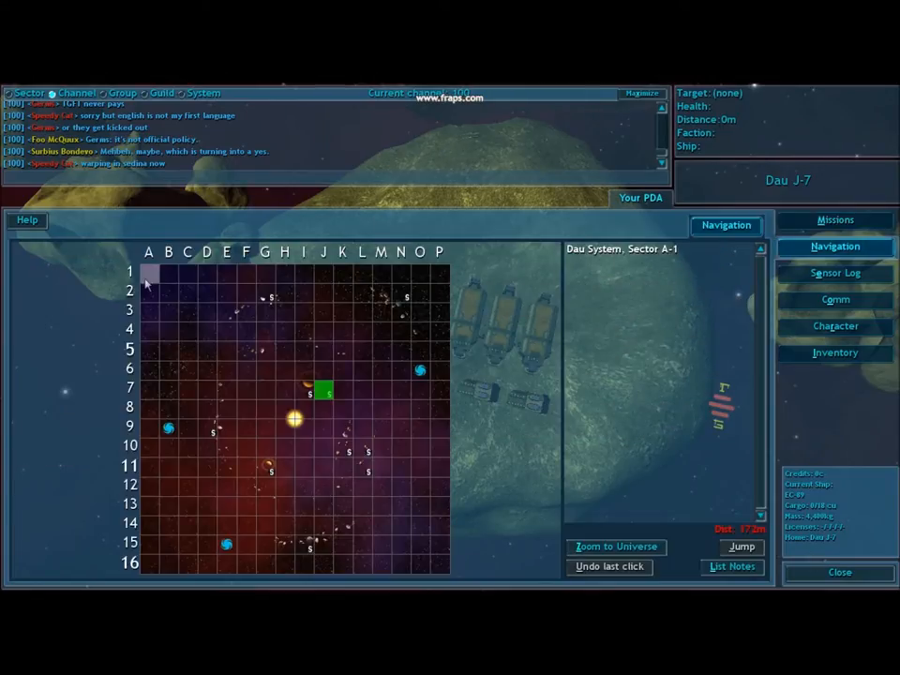
pyautogui.click(378, 311)
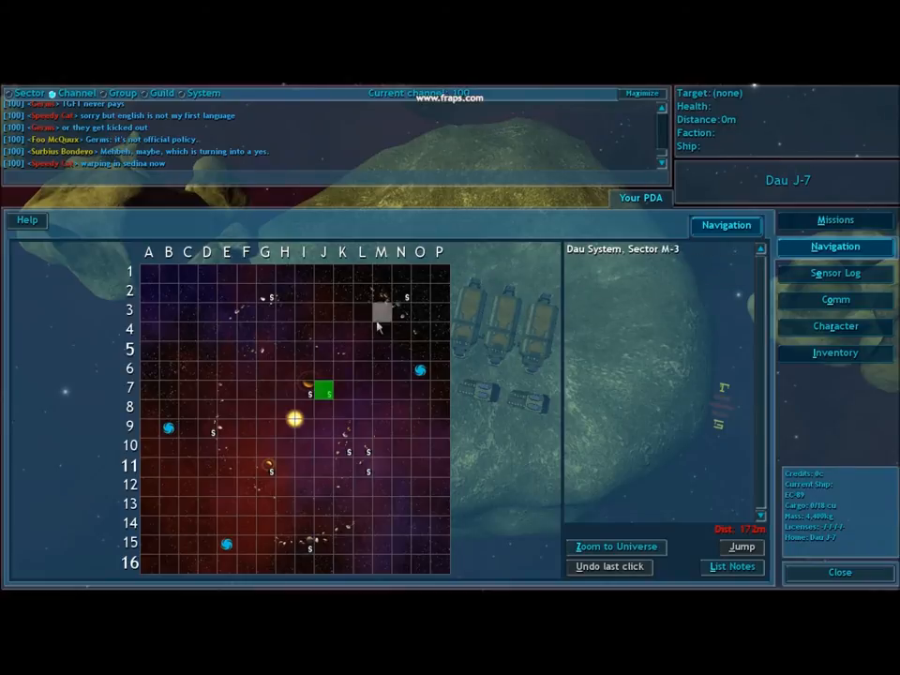
pyautogui.click(398, 466)
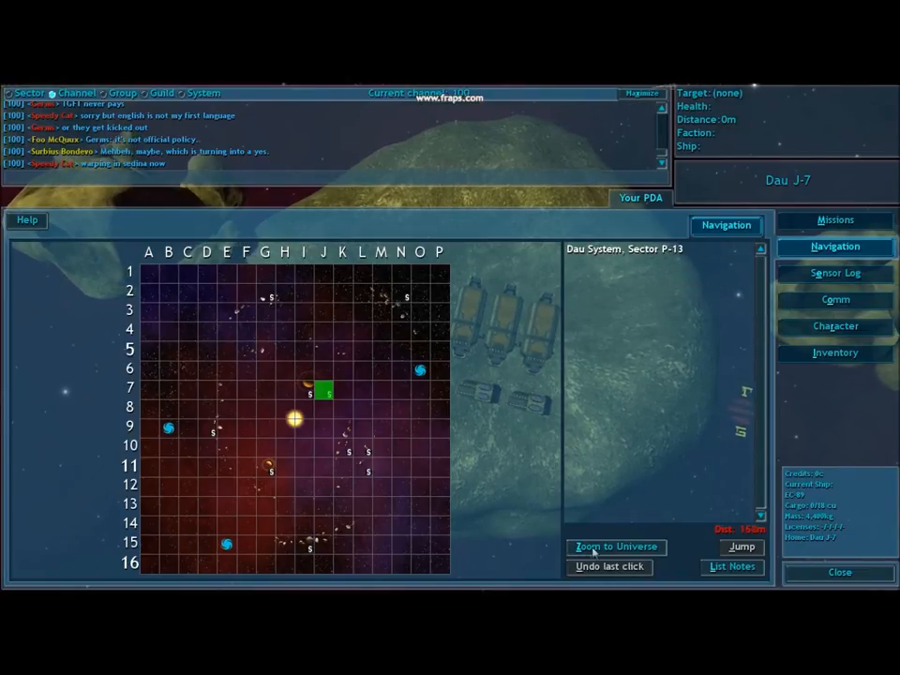
pyautogui.click(616, 548)
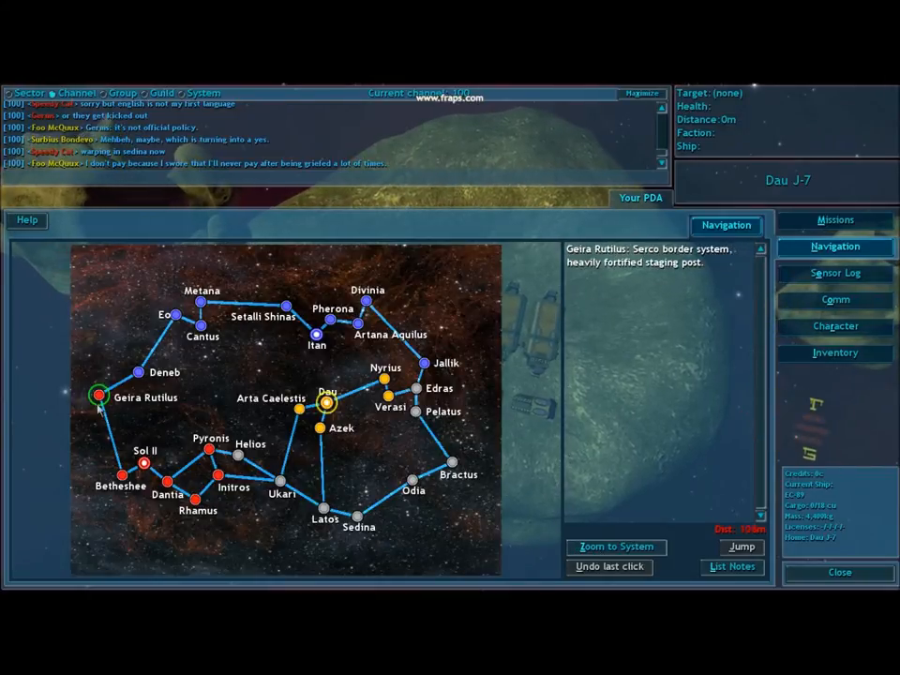
# Step: Review the Sedina and Dau system details, then return to the Training II mission log on Turbo
pyautogui.click(142, 463)
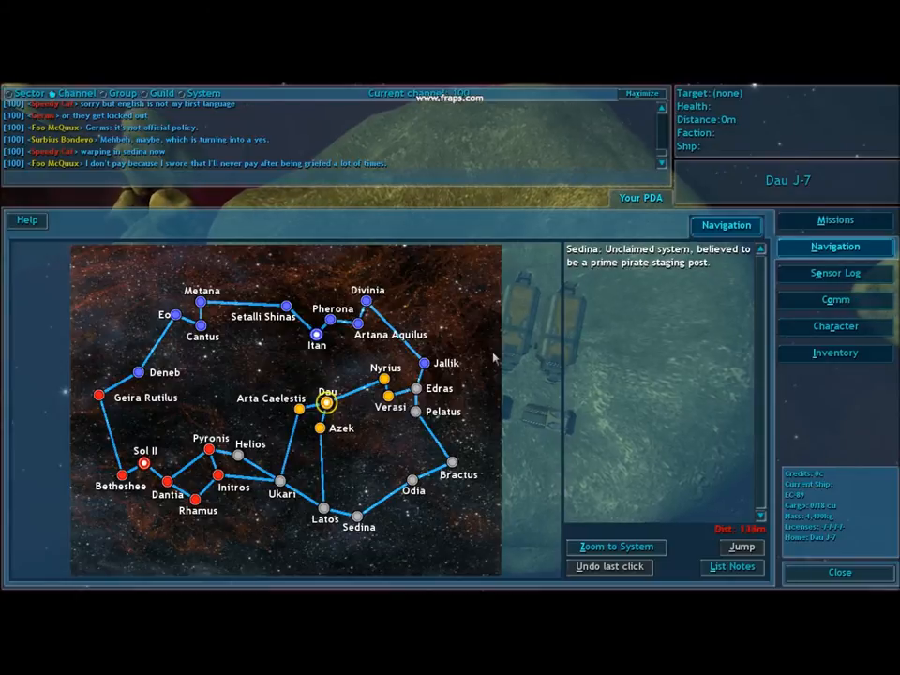
pyautogui.click(326, 401)
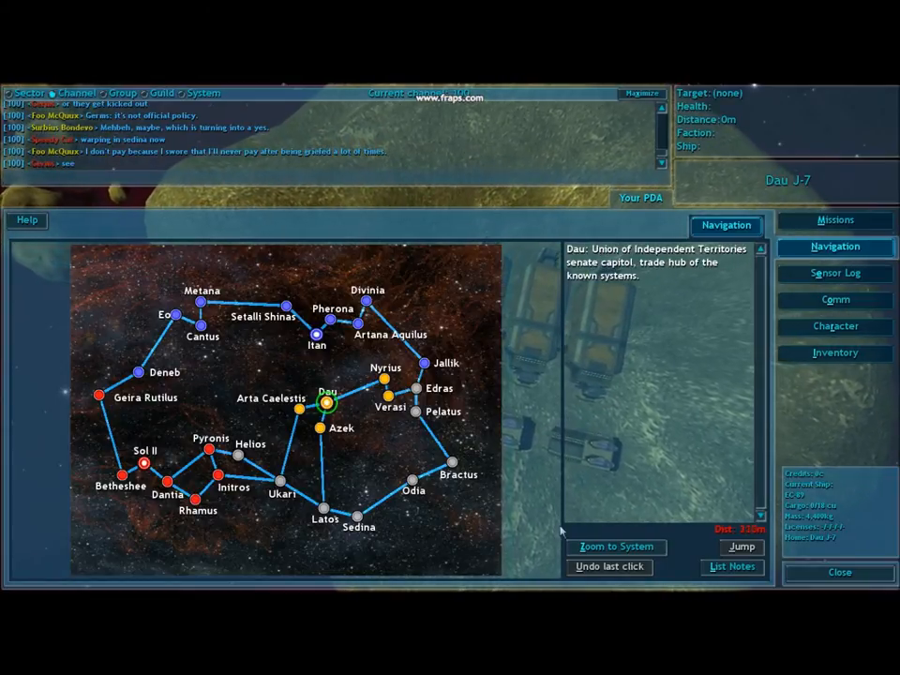
pyautogui.click(616, 547)
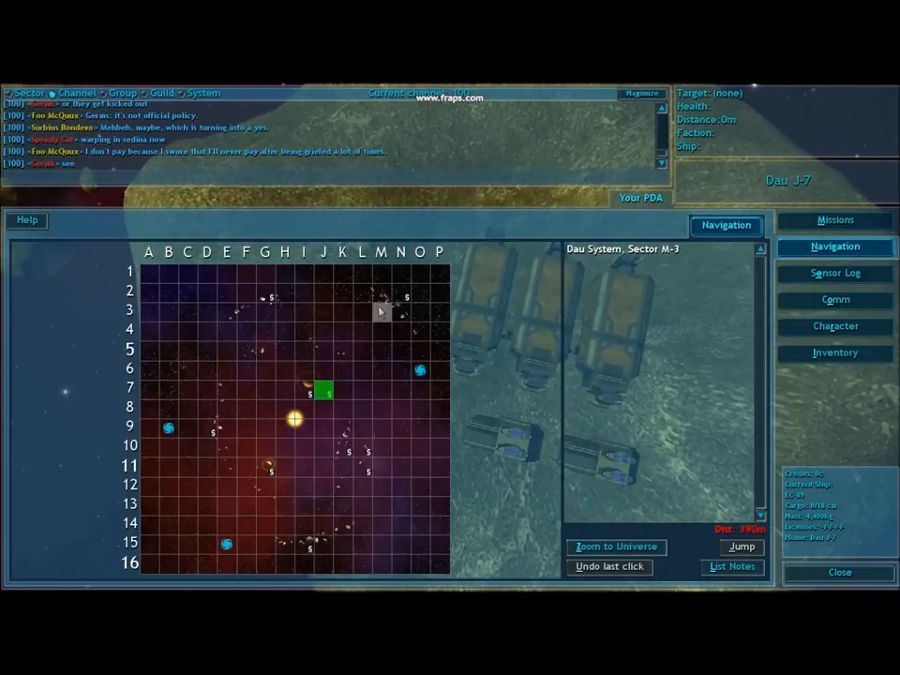
pyautogui.click(323, 392)
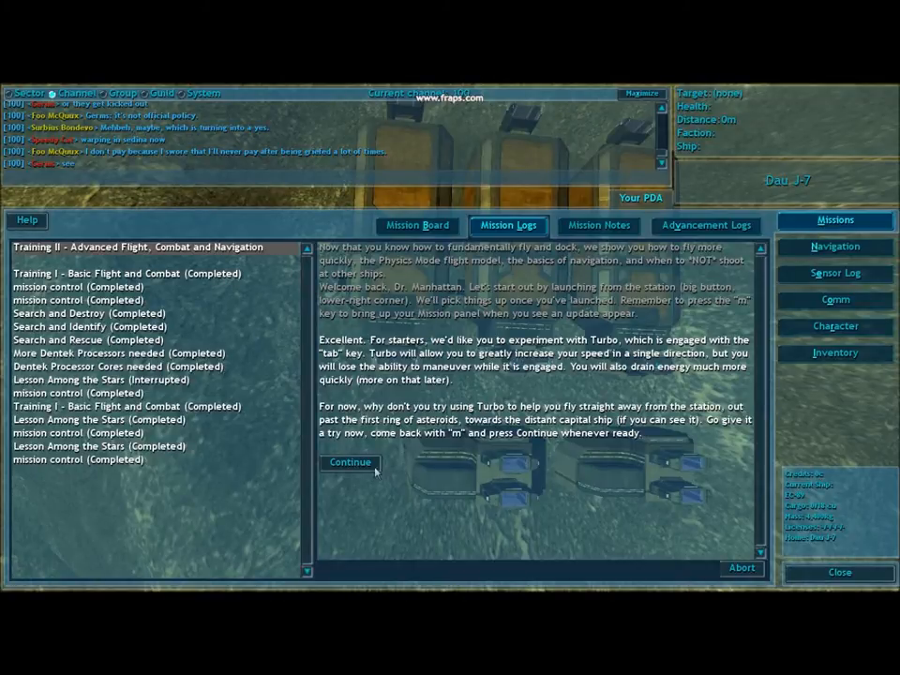
# Step: Advance through four Training II briefing pages until the Complete this Mission button appears
pyautogui.click(349, 461)
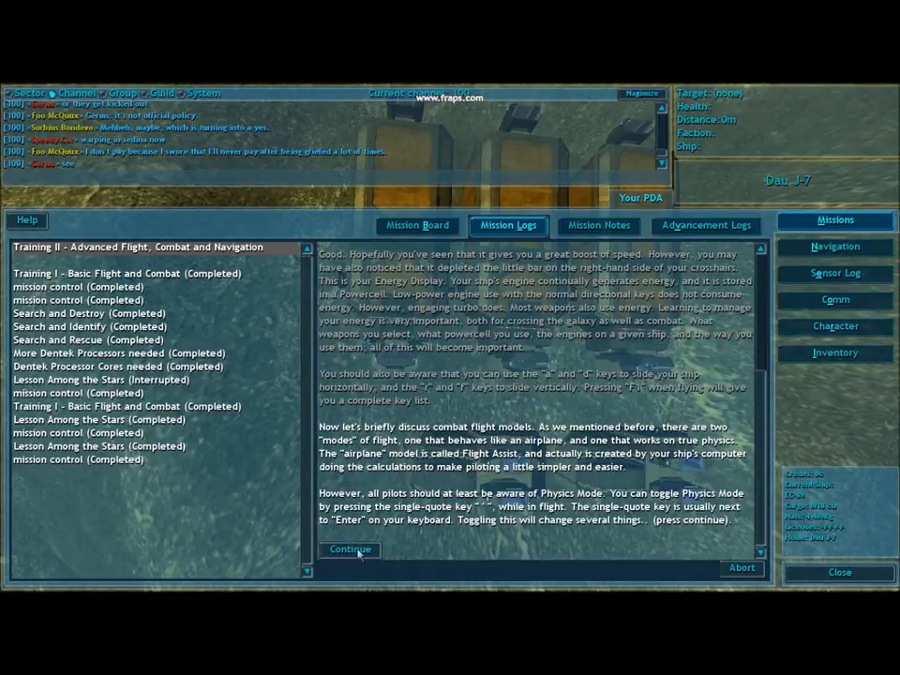
pyautogui.click(349, 548)
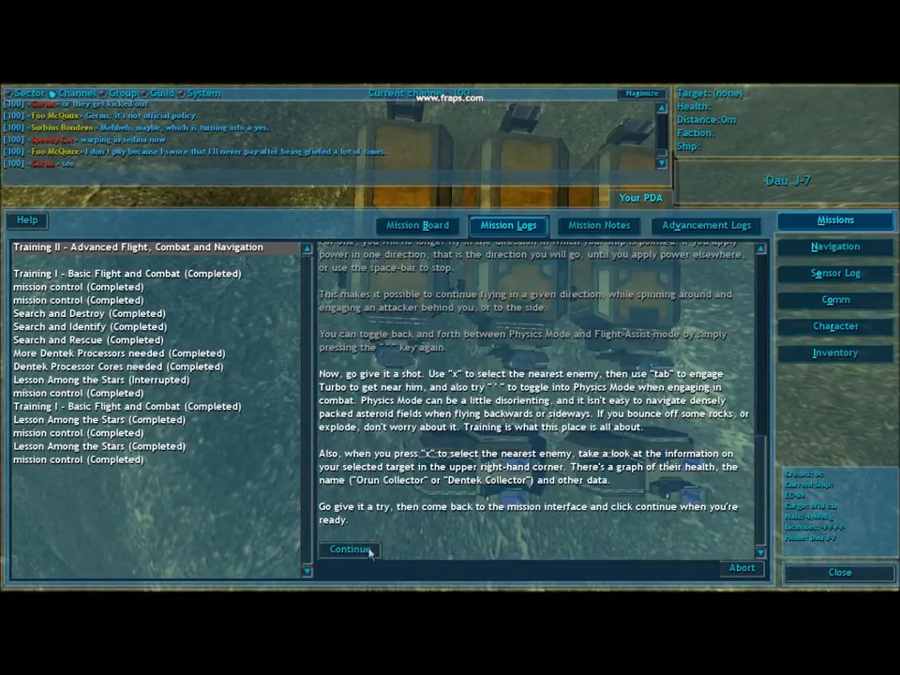
pyautogui.click(348, 548)
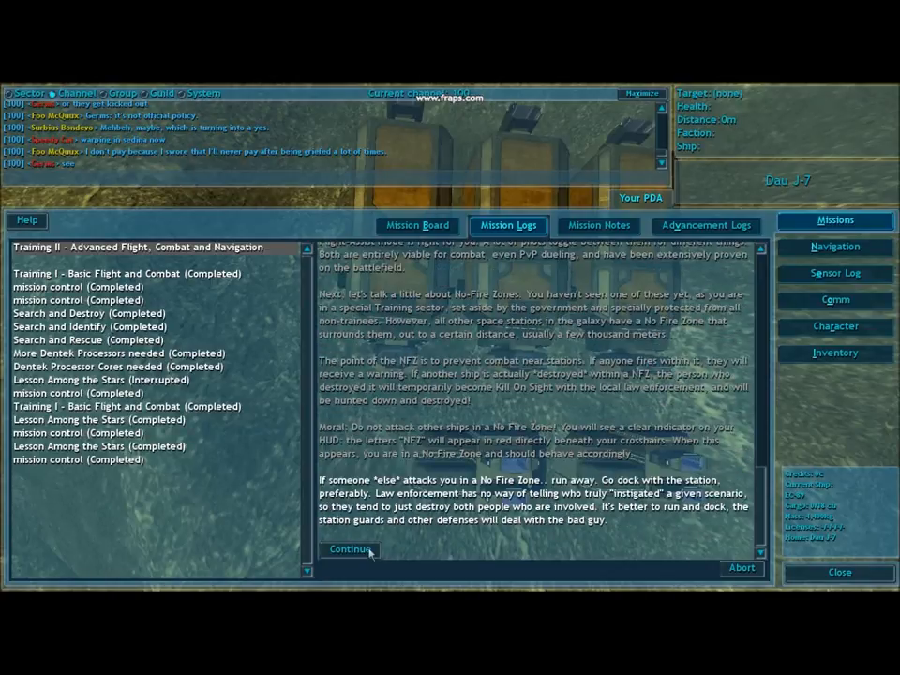
pyautogui.click(349, 550)
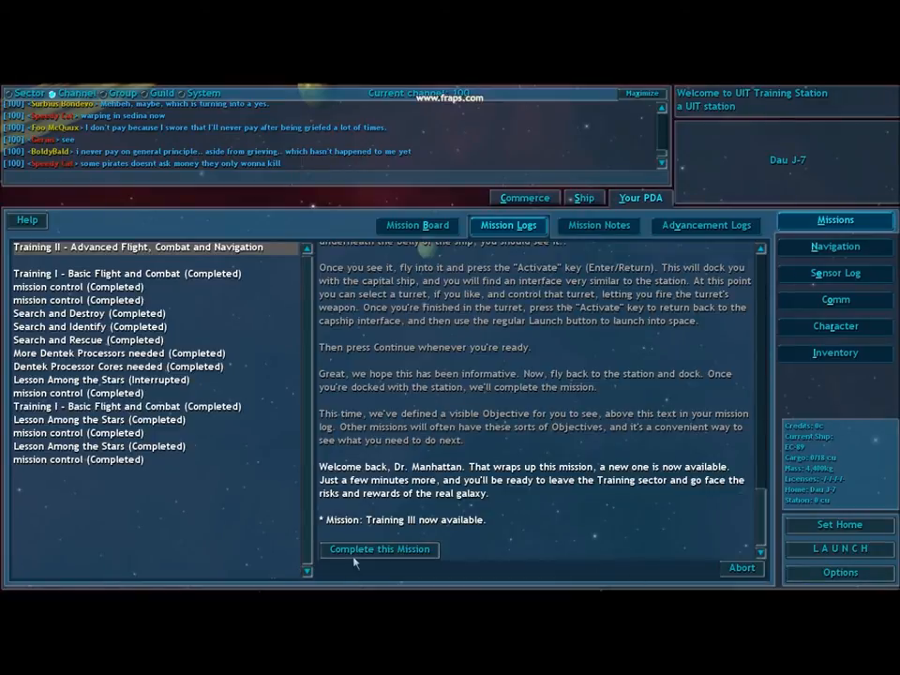
# Step: Complete Training II and glance at the station's welcome information before returning to the log
pyautogui.click(379, 549)
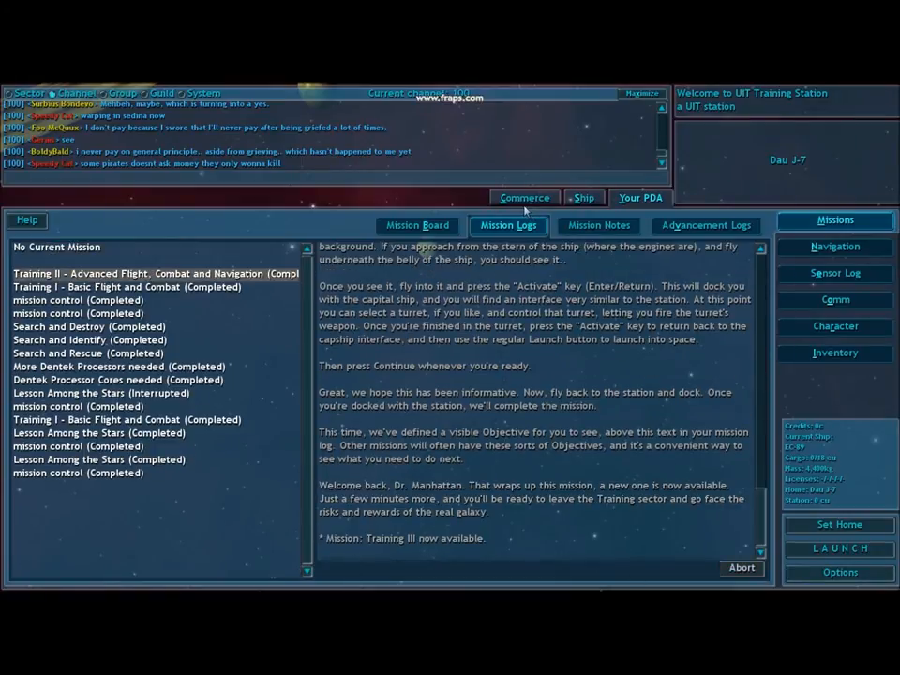
pyautogui.click(525, 199)
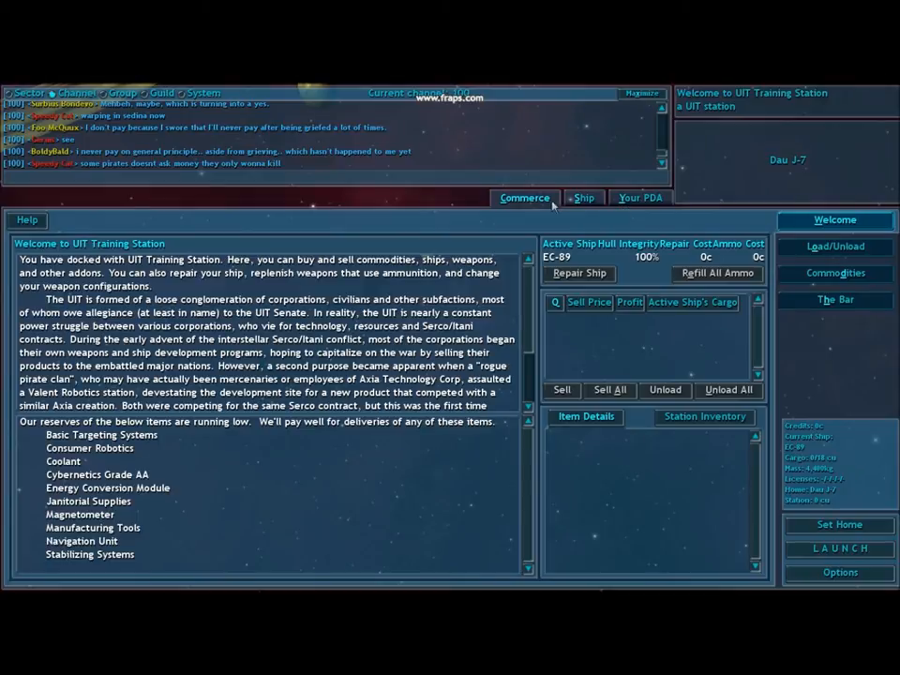
pyautogui.moveTo(648, 379)
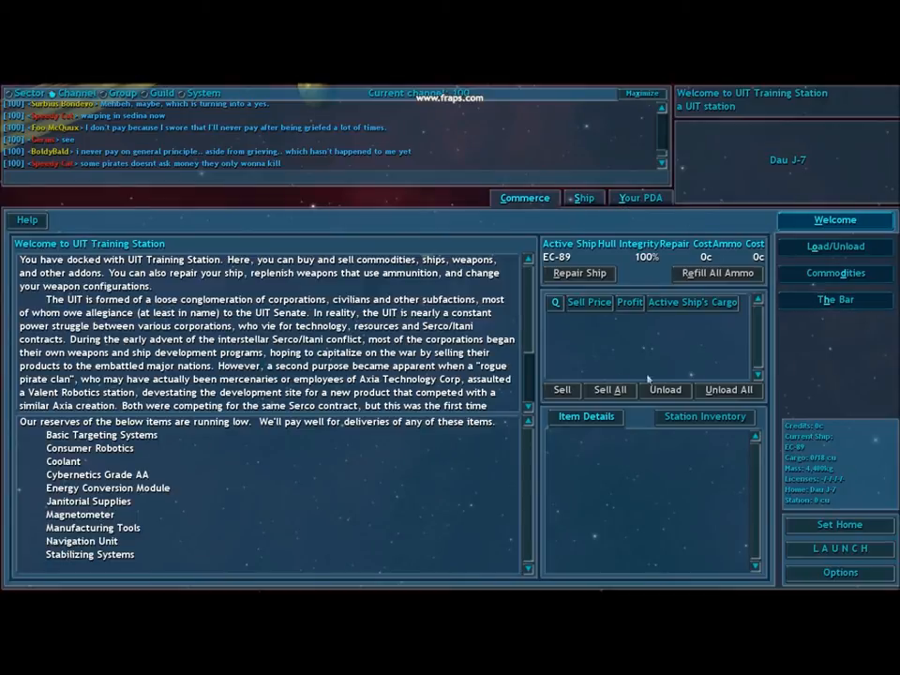
pyautogui.click(642, 197)
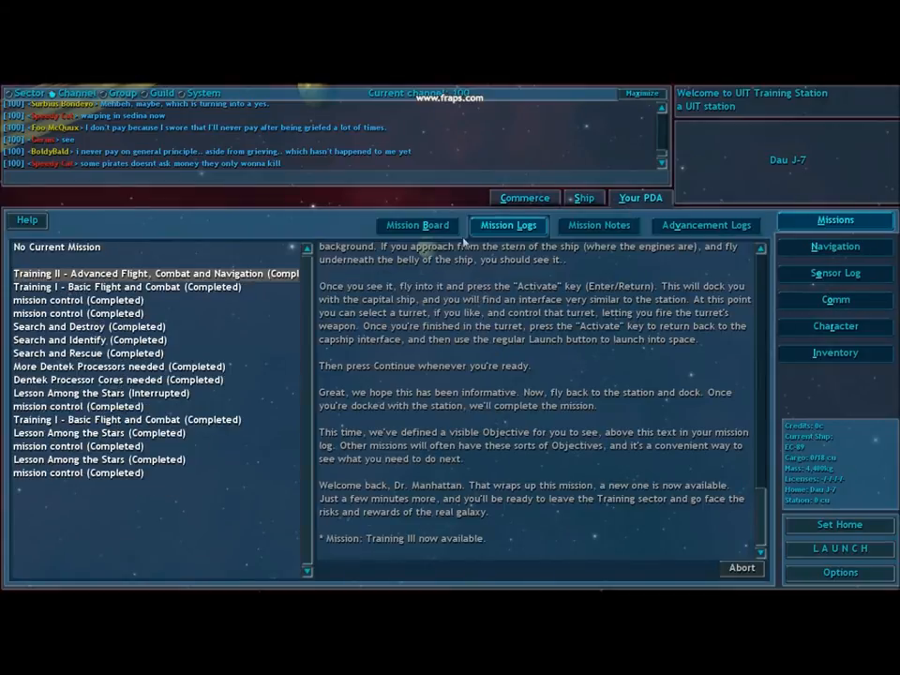
# Step: Accept Training III – Navigating to the Capitol from the Mission Board
pyautogui.click(416, 225)
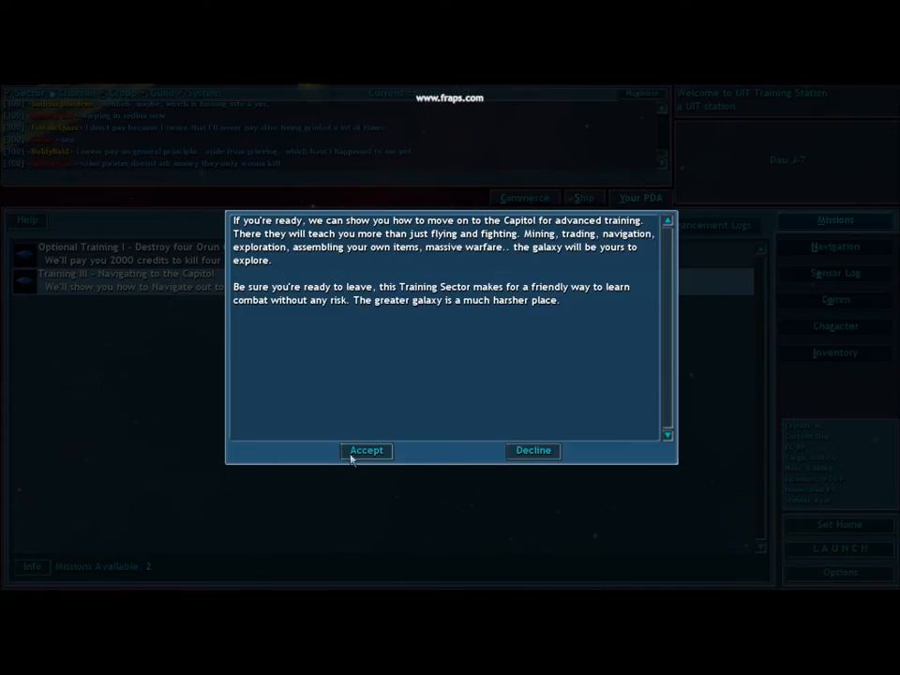
pyautogui.click(366, 450)
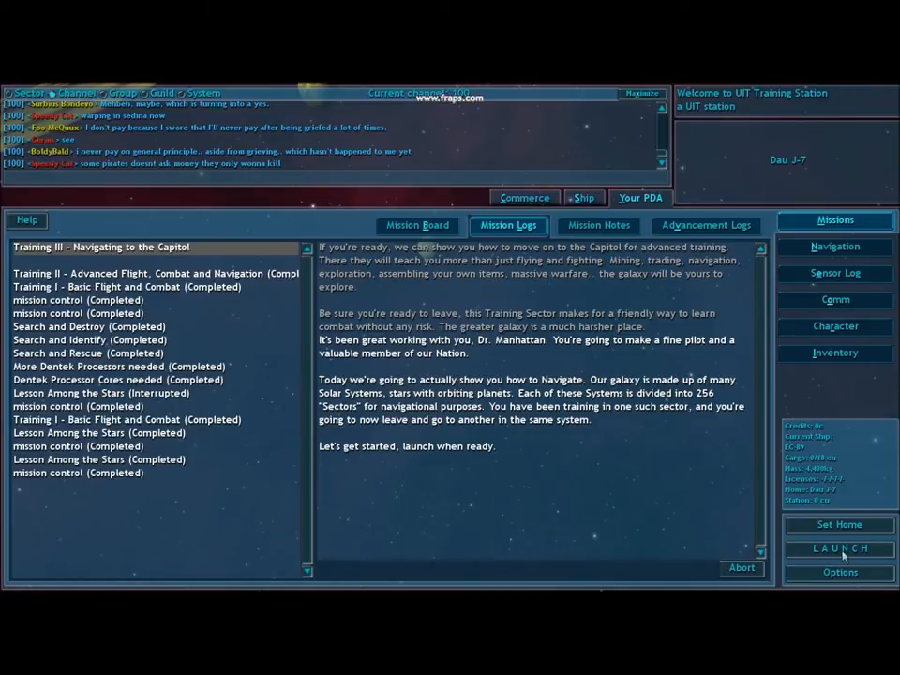
pyautogui.click(841, 548)
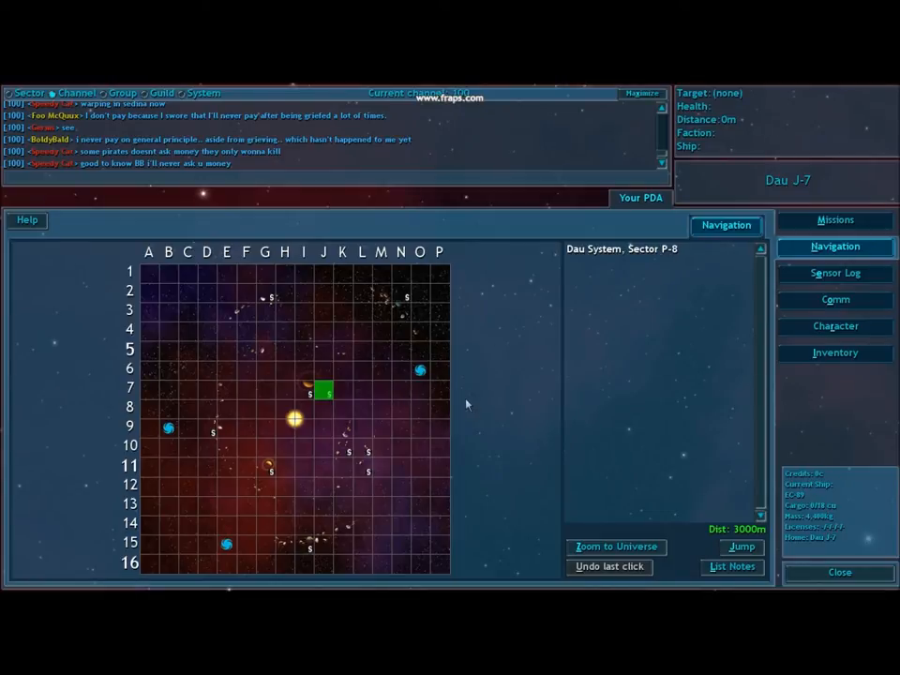
# Step: Advance the Training III briefing so the nav route to Dau L-10 gets set
pyautogui.click(355, 392)
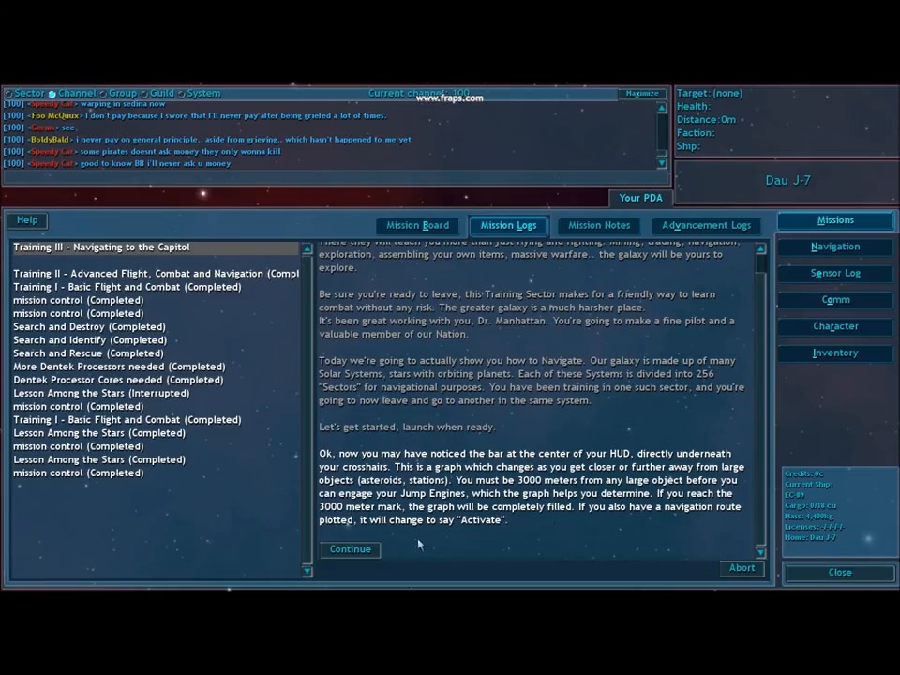
pyautogui.click(349, 547)
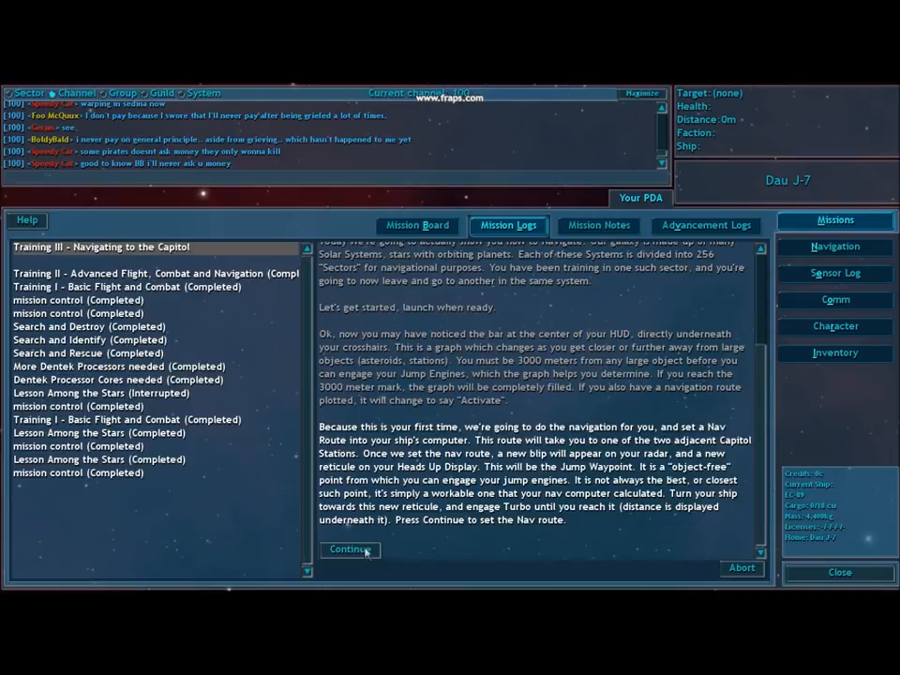
pyautogui.click(349, 550)
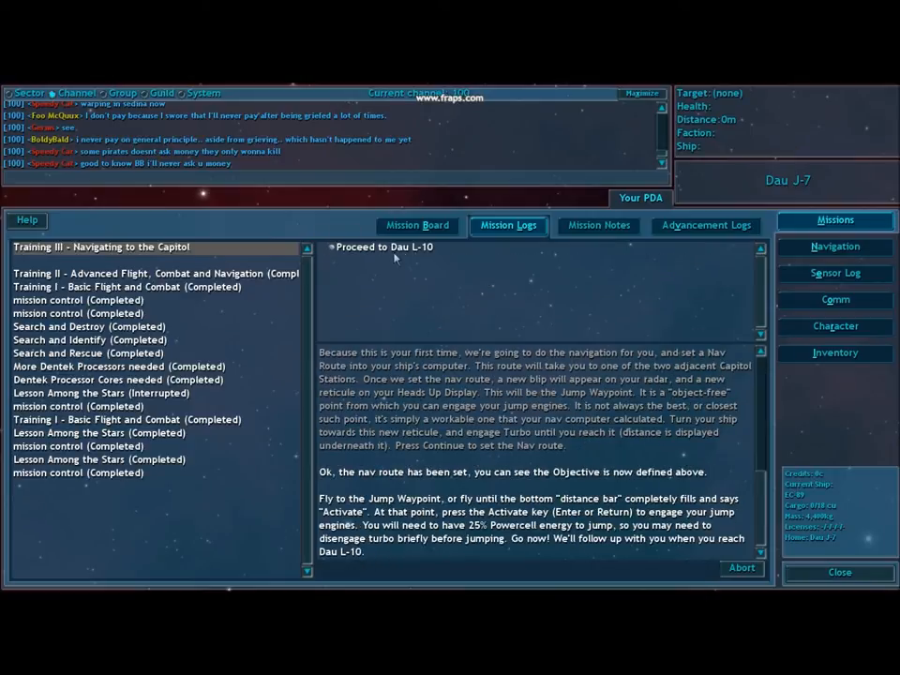
# Step: Check the plotted Dau L-10 route on the Navigation map and resume flight
pyautogui.click(835, 245)
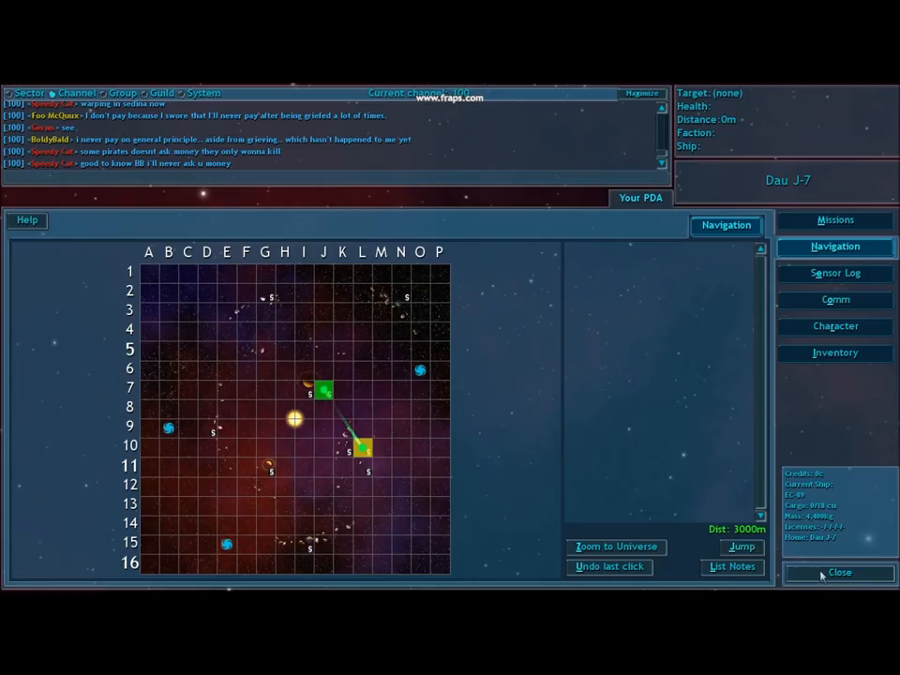
pyautogui.click(838, 572)
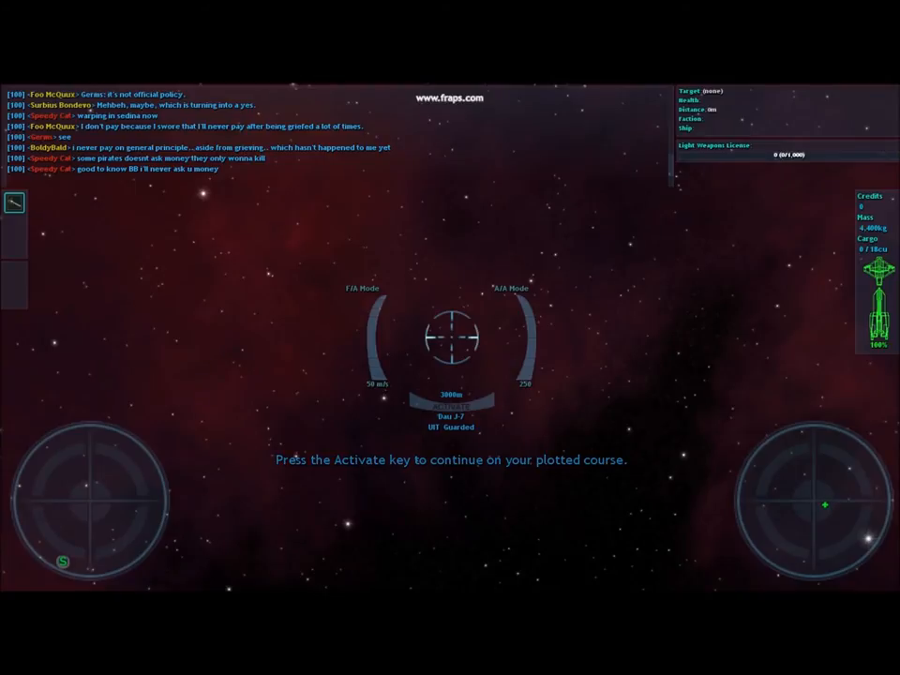